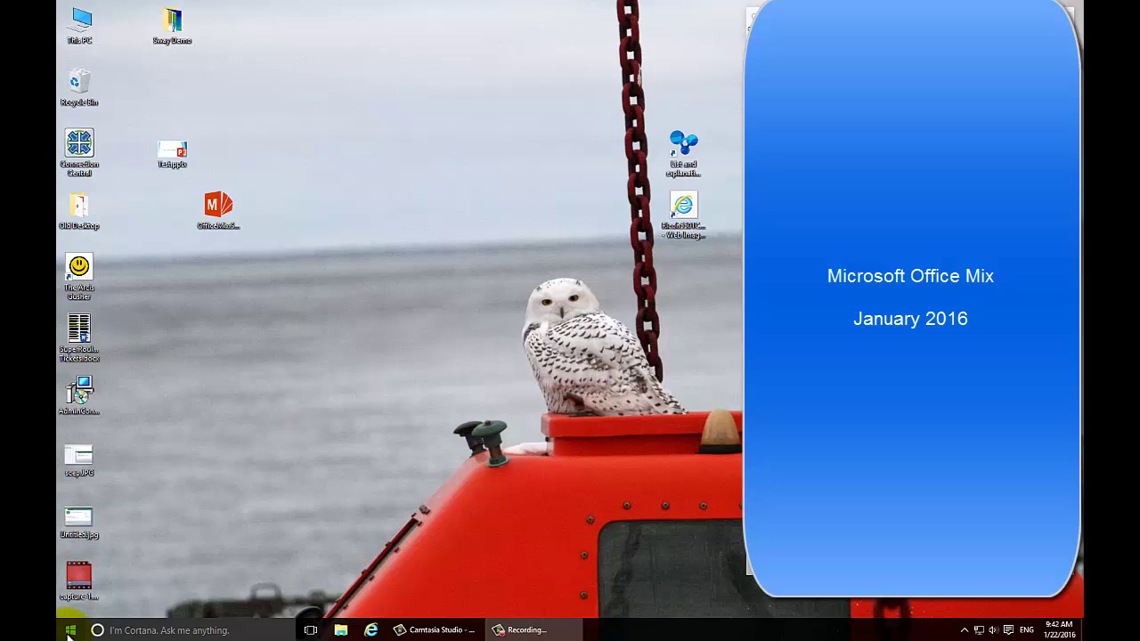
# Launch PowerPoint 2013 from the Office group in the Start menu's installed apps list.
pyautogui.click(71, 631)
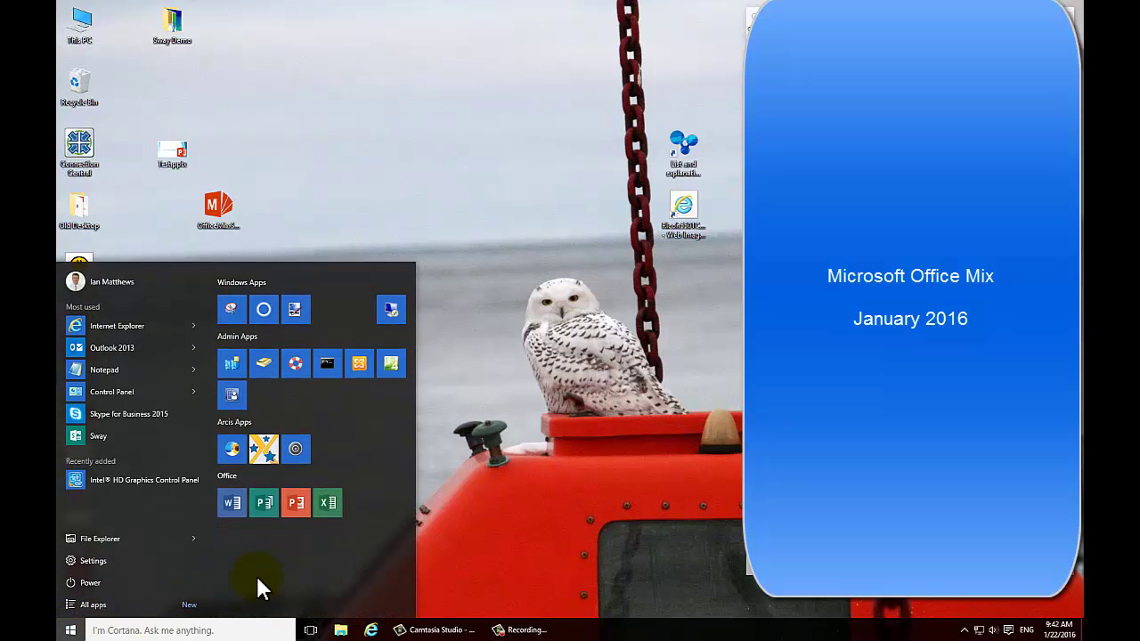
pyautogui.moveTo(296, 502)
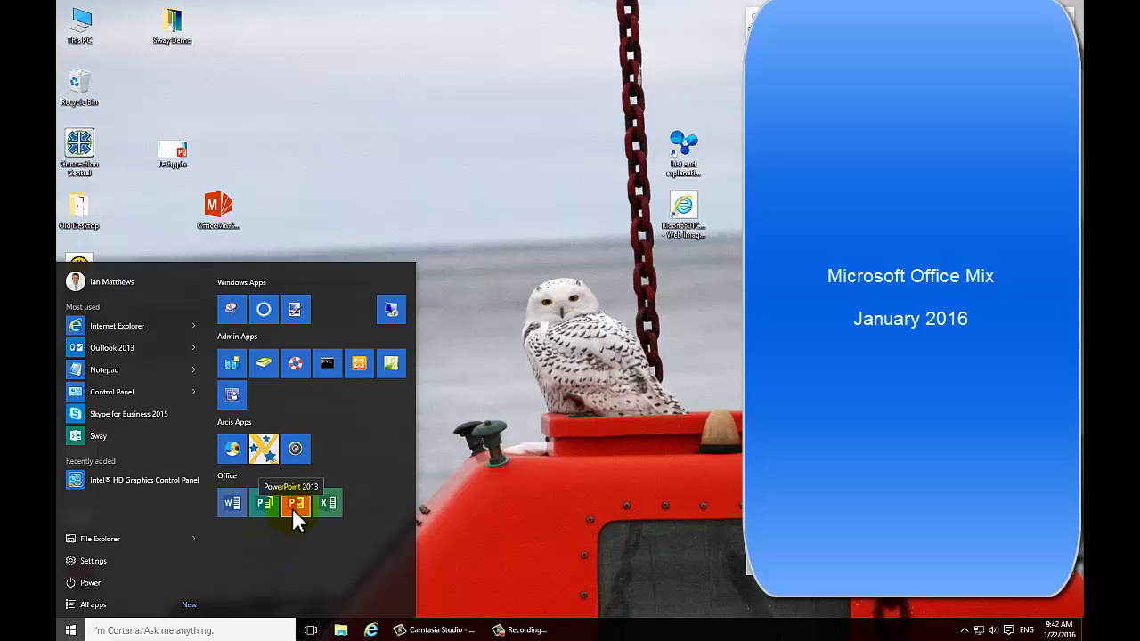
pyautogui.rightClick(296, 502)
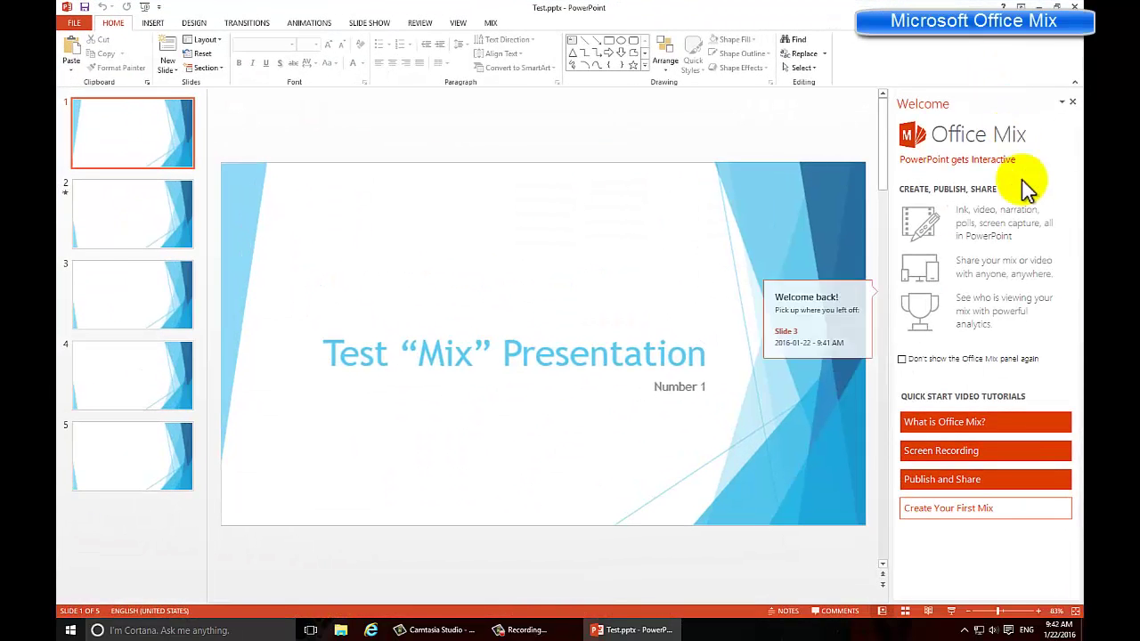
# Dismiss the Office Mix welcome pane and show the MIX ribbon commands for the Test presentation.
pyautogui.click(1072, 102)
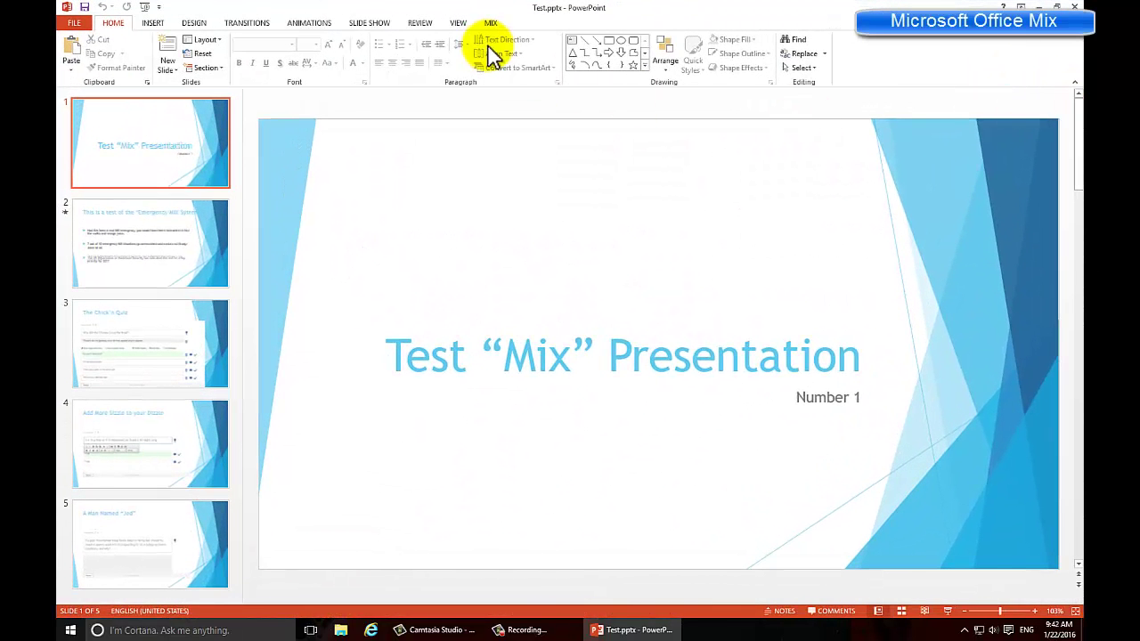
pyautogui.click(490, 21)
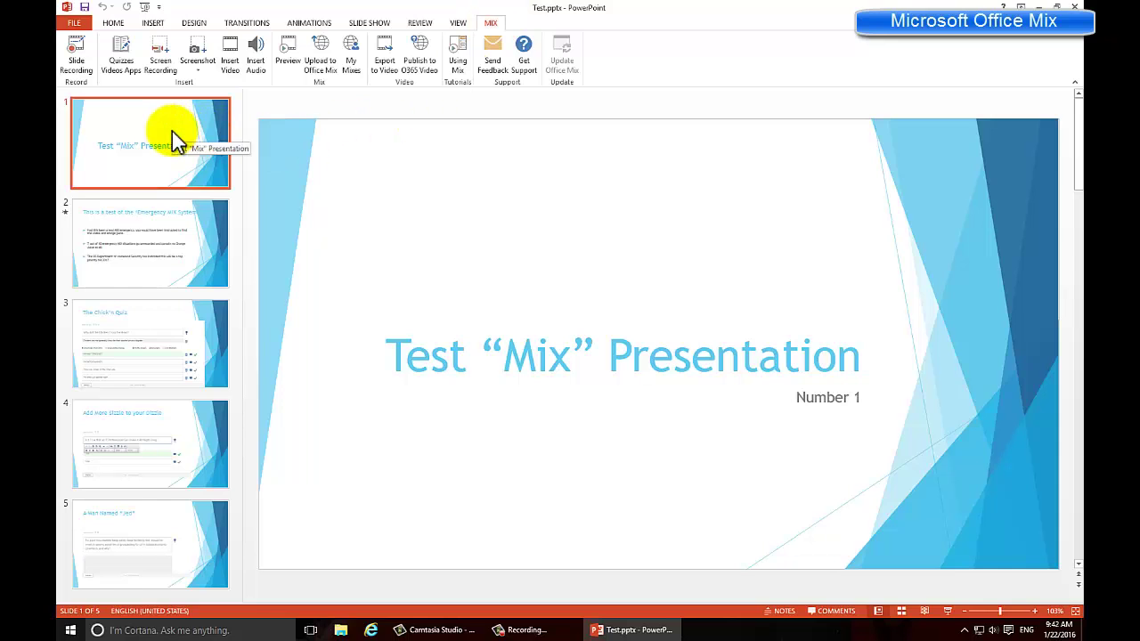
pyautogui.moveTo(858, 490)
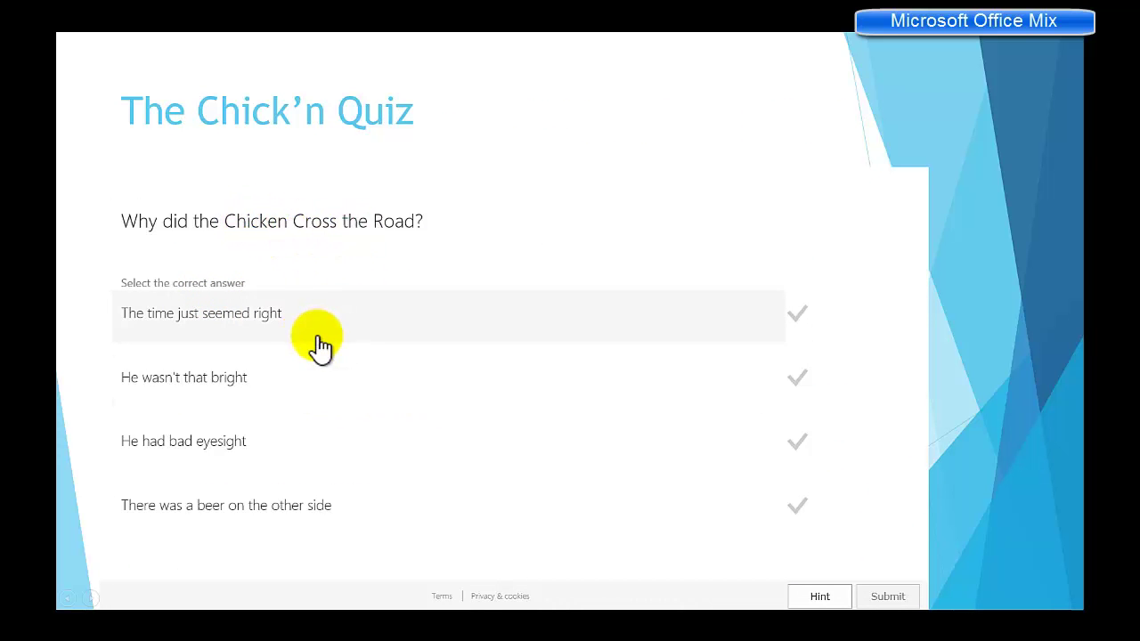
pyautogui.moveTo(372, 441)
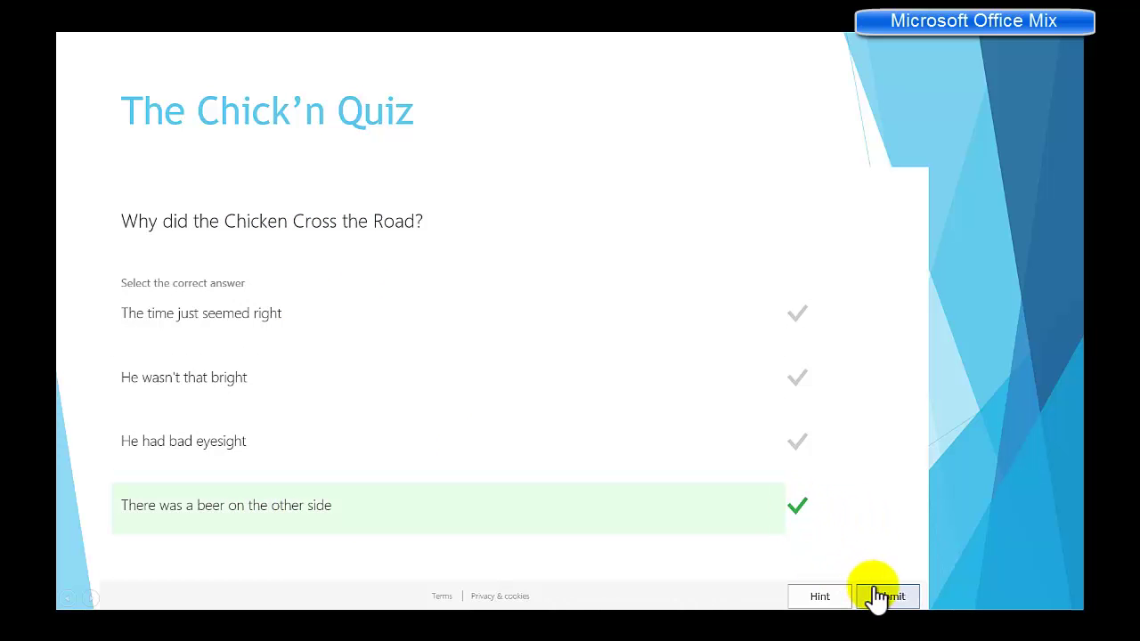
# Answer the Chick'n Quiz wrongly, then correctly with "He wasn't that bright", and continue to the Sizzle slide.
pyautogui.click(887, 595)
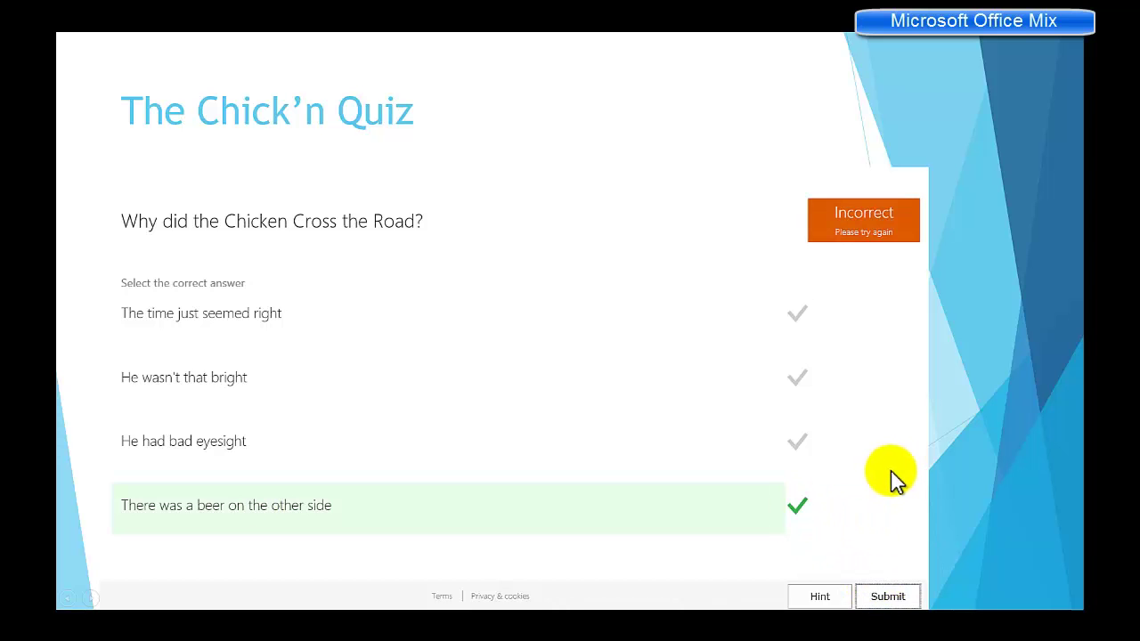
pyautogui.moveTo(820, 595)
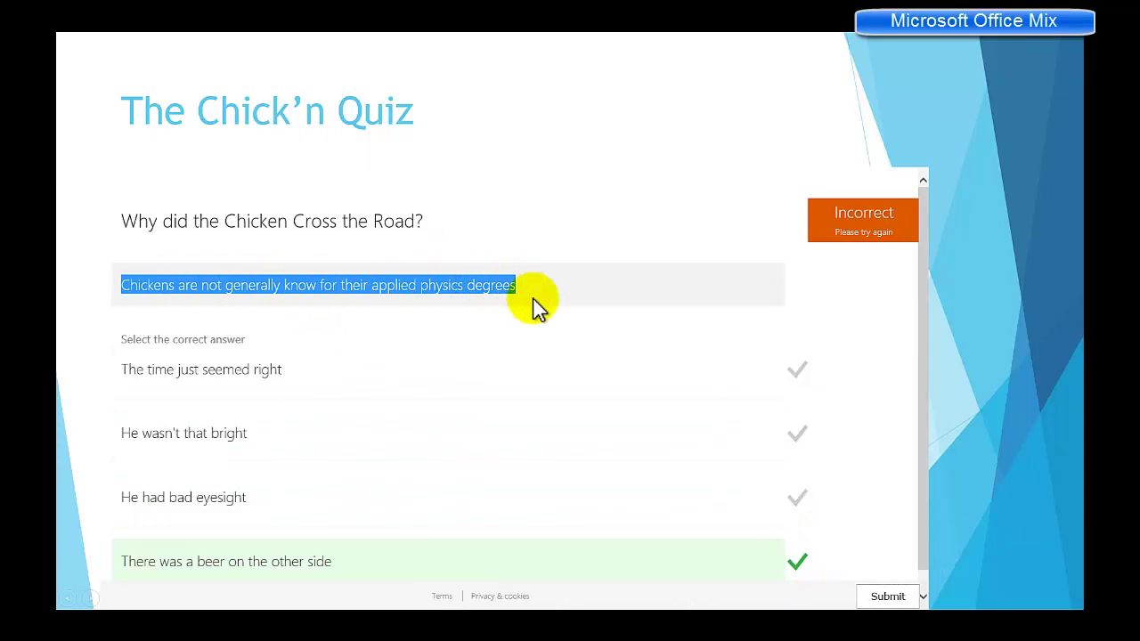
pyautogui.moveTo(531, 324)
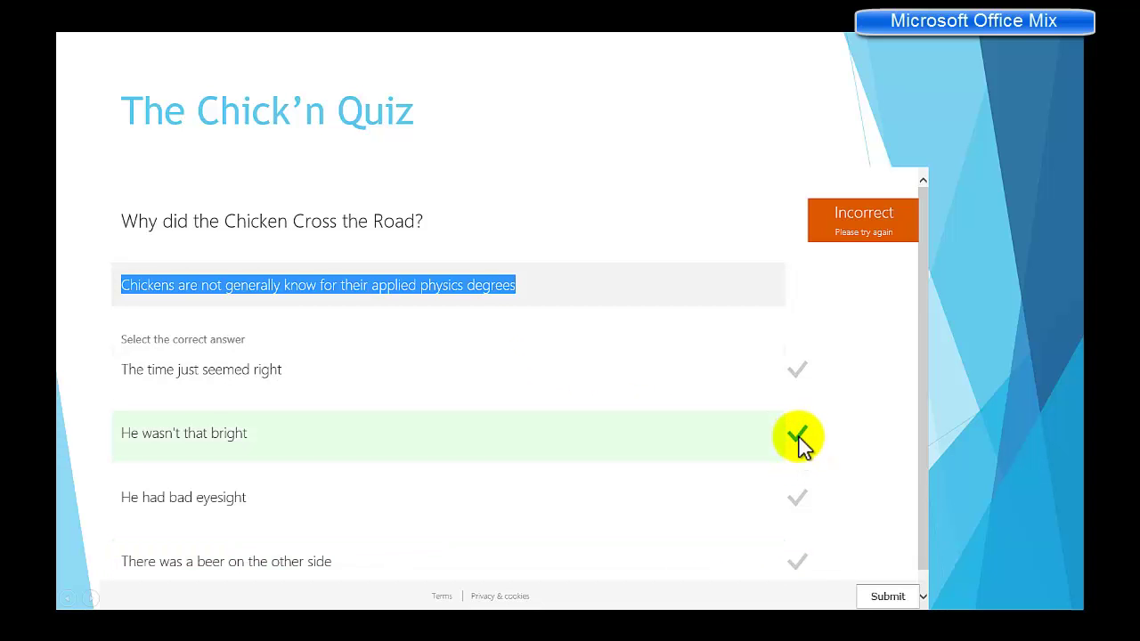
pyautogui.click(798, 436)
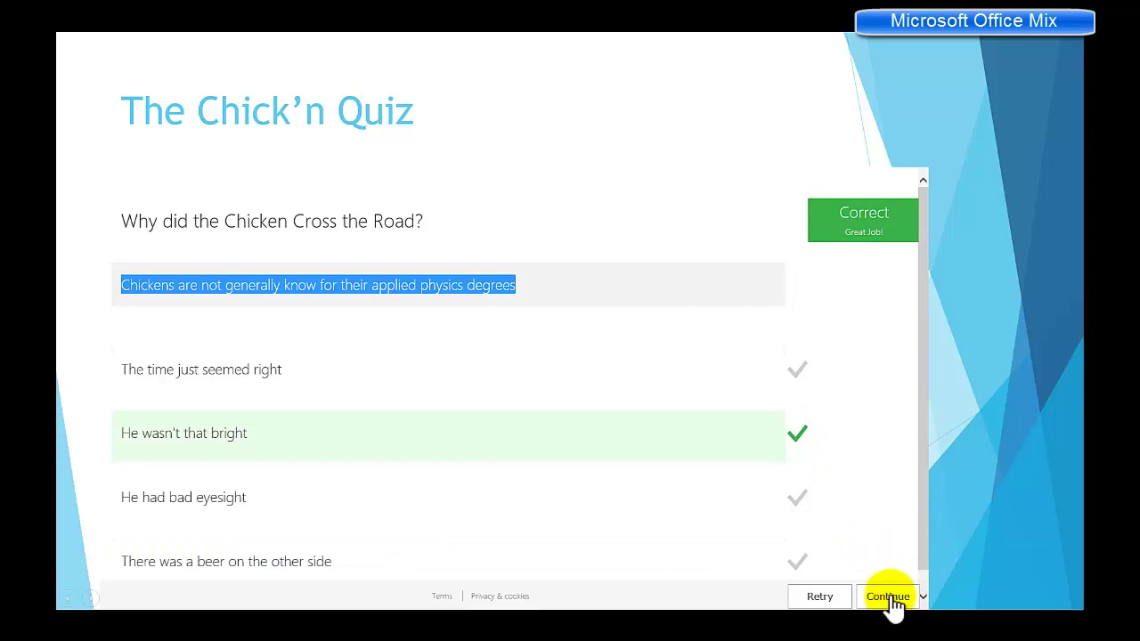
pyautogui.click(887, 595)
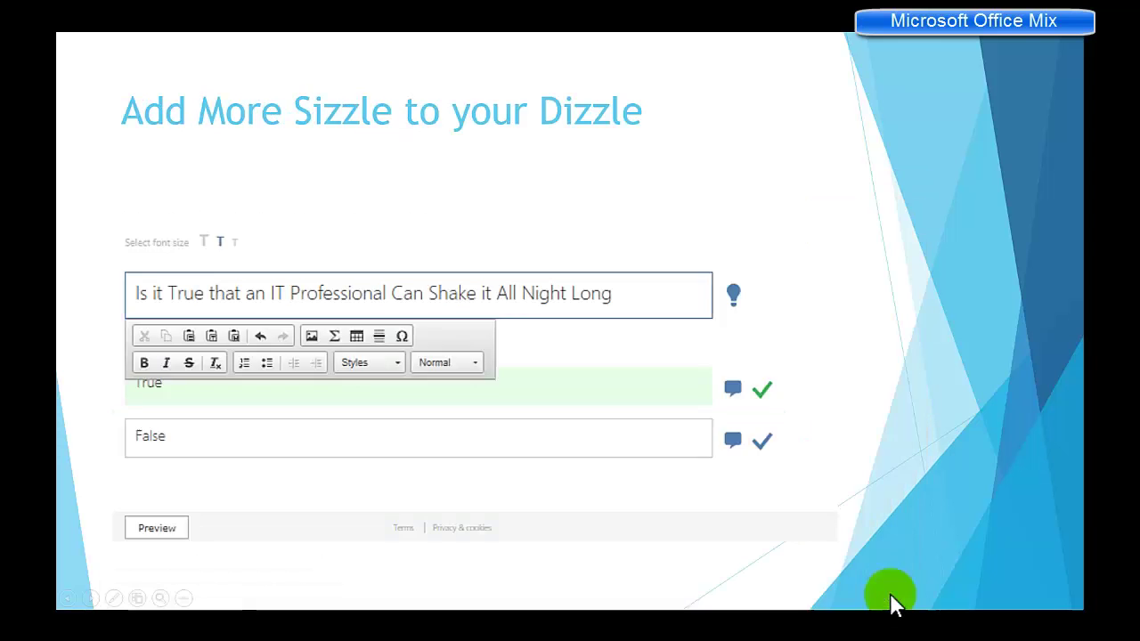
# Preview the Sizzle True/False question, answer True correctly and continue to the "Jed" slide.
pyautogui.click(156, 527)
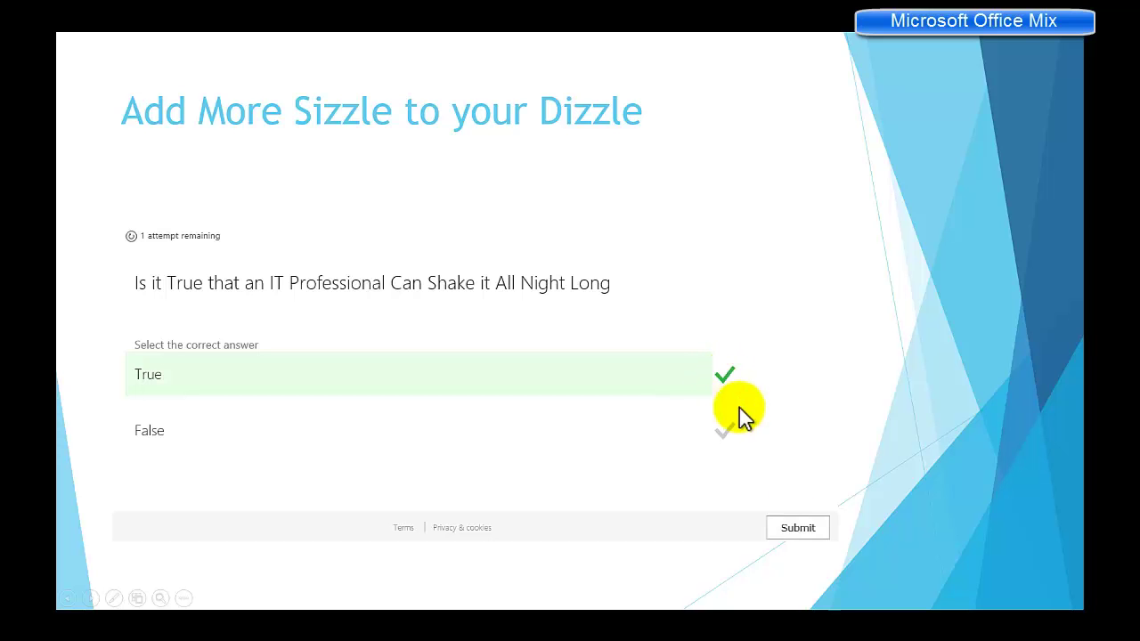
pyautogui.click(796, 528)
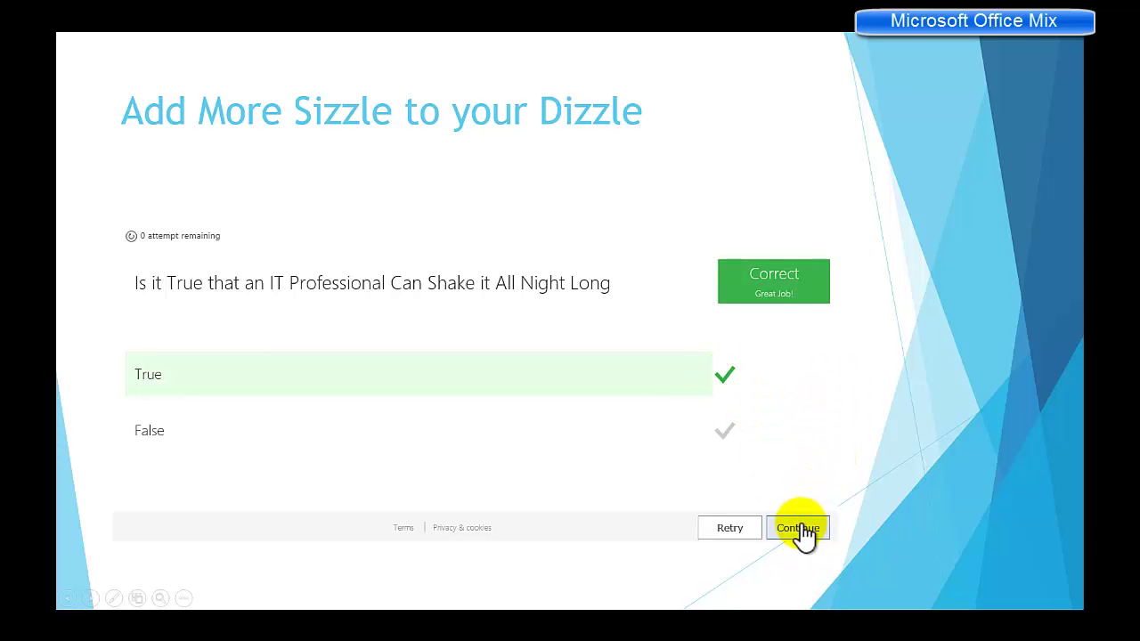
pyautogui.click(797, 527)
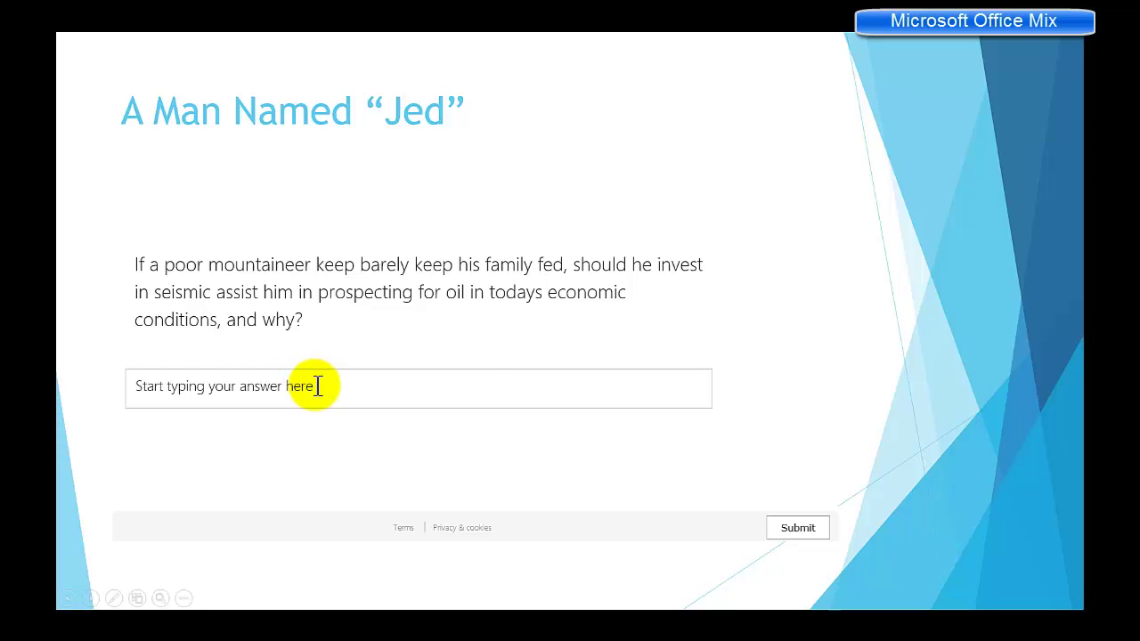
# Enter filler text 'ldfkjhgsadgf' as the "Jed" free-response answer and leave the preview for Normal view.
pyautogui.click(223, 385)
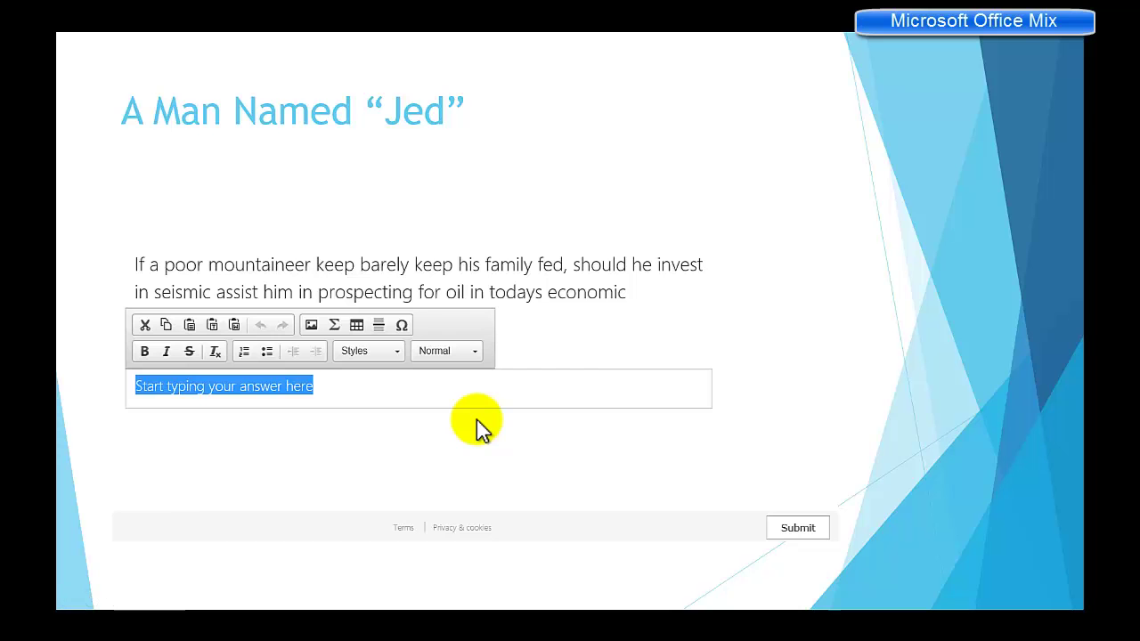
pyautogui.write('ldfkjhgsadgf')
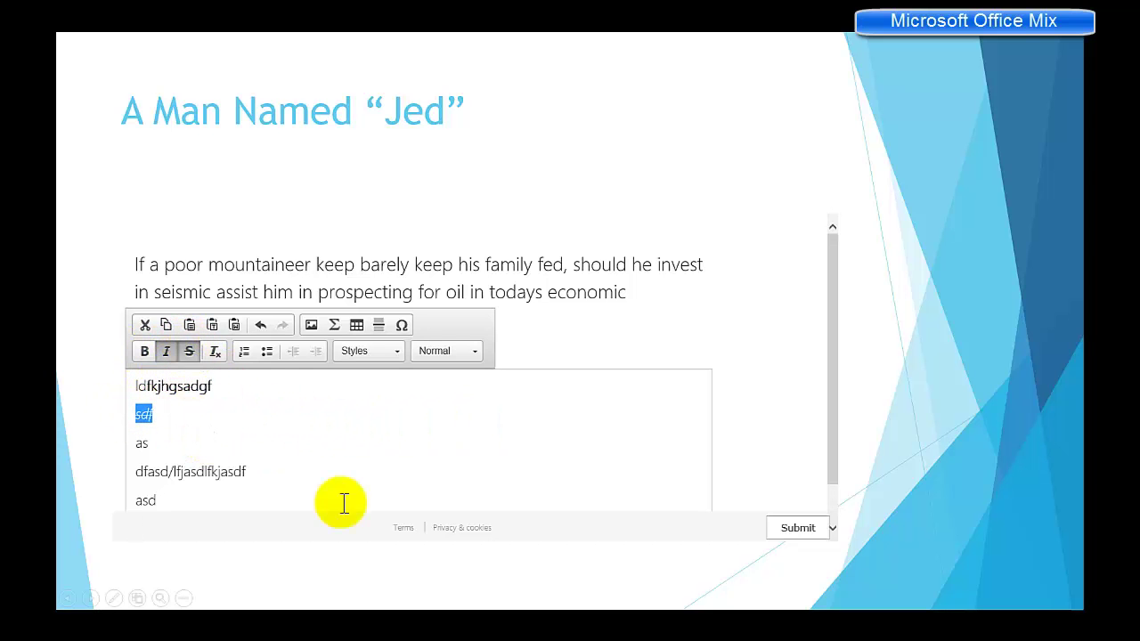
pyautogui.click(798, 527)
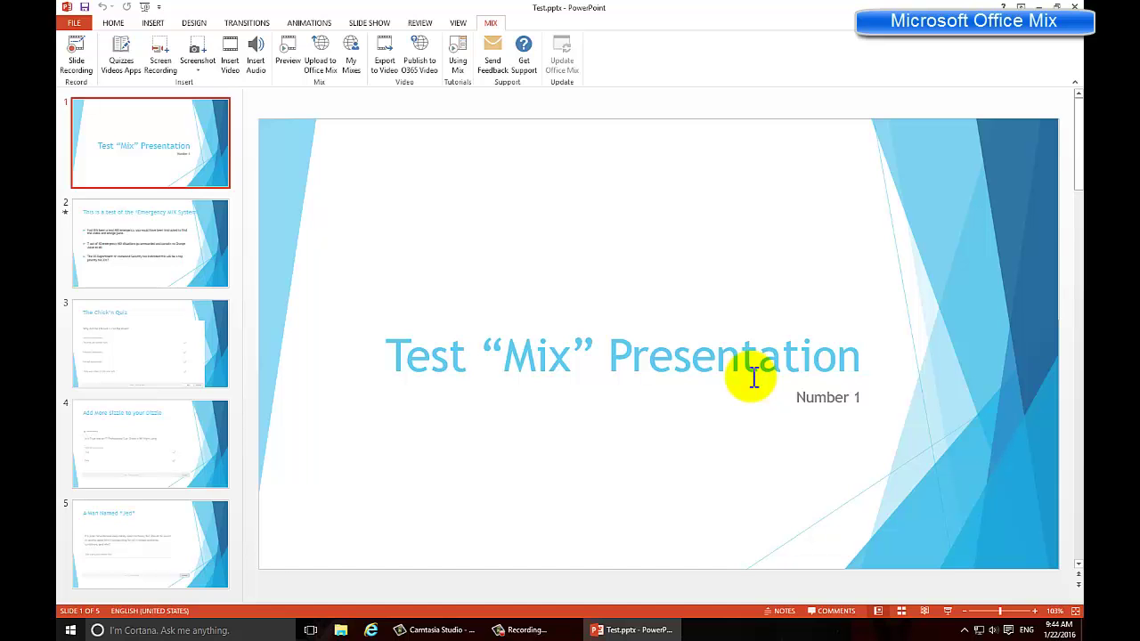
pyautogui.moveTo(709, 384)
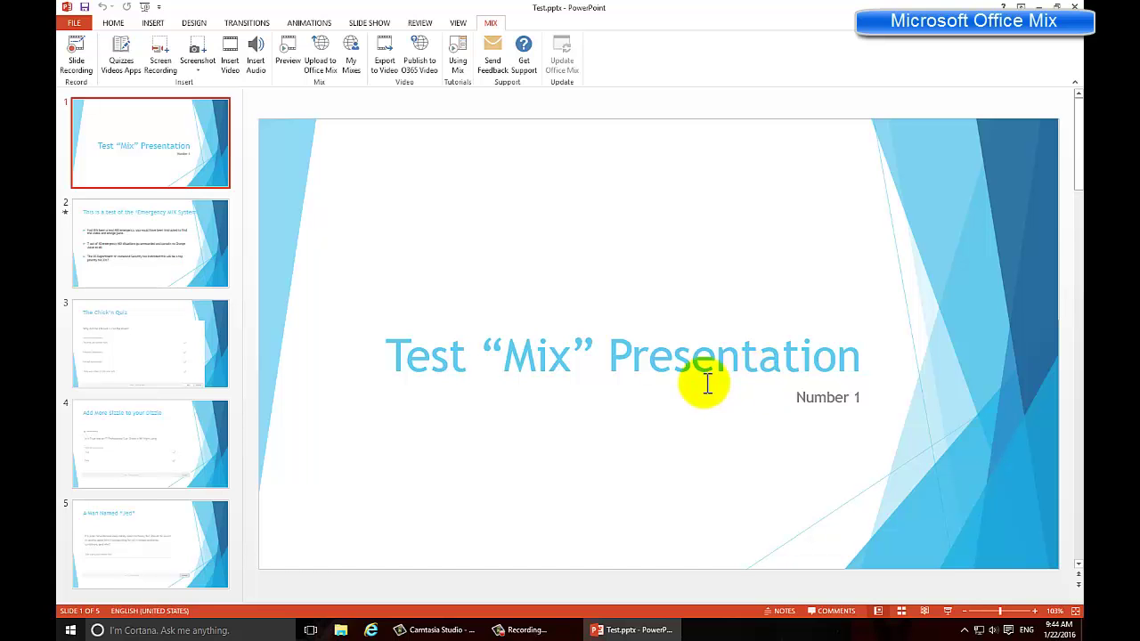
pyautogui.moveTo(175, 499)
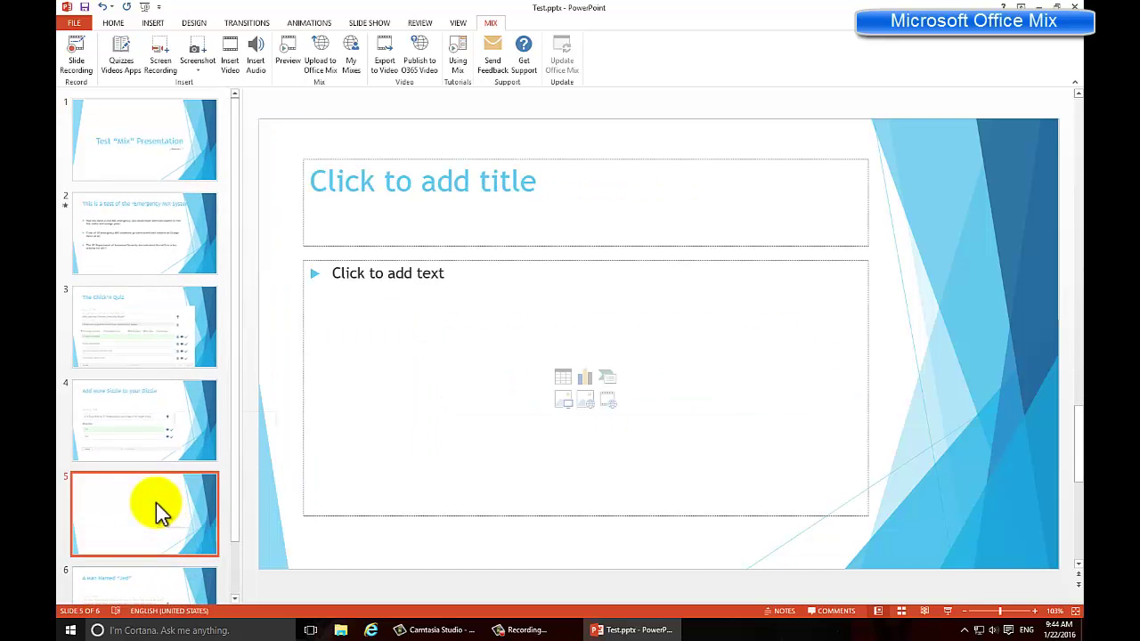
pyautogui.moveTo(492, 18)
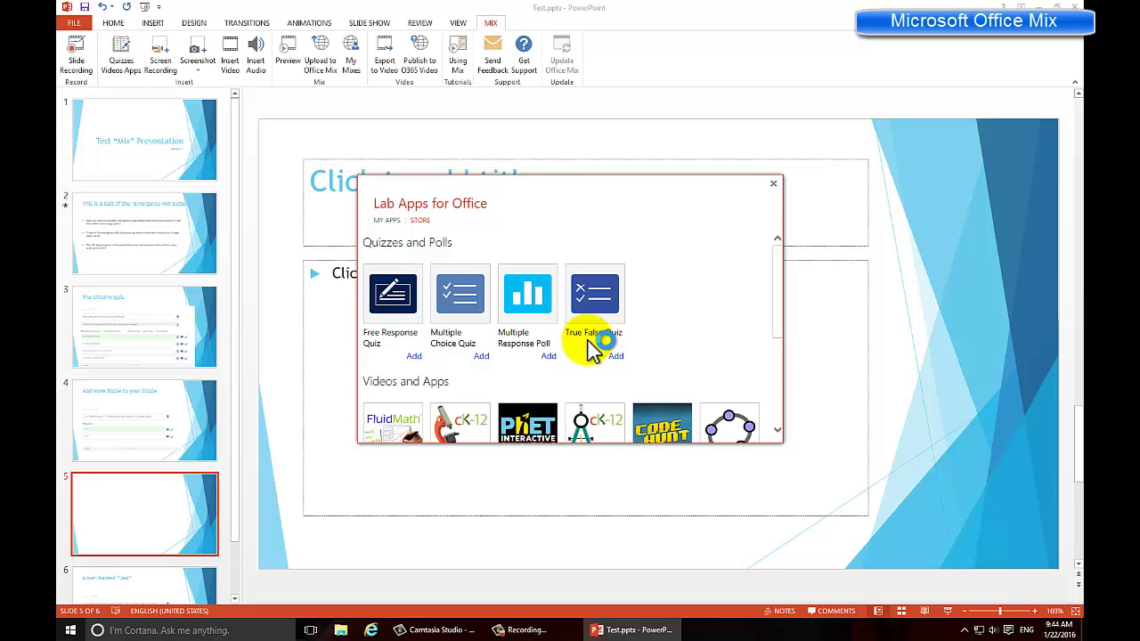
pyautogui.moveTo(459, 294)
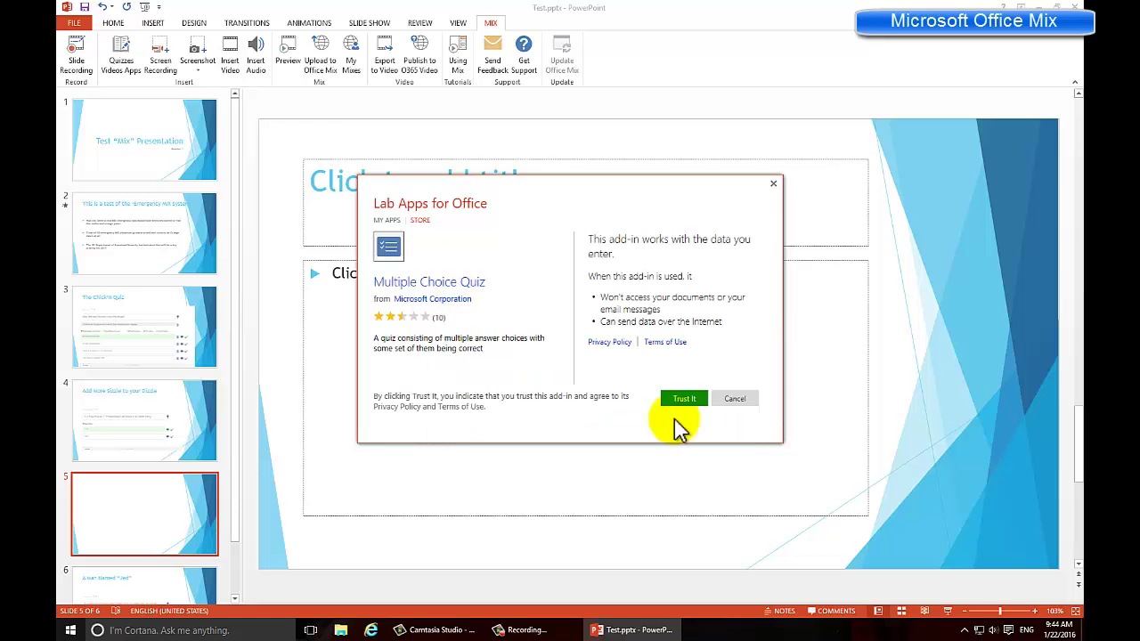
# Insert the Multiple Choice Quiz, write the question "Why is Helen Sooooo Awesome" and start the first option 'UK Na'.
pyautogui.click(684, 399)
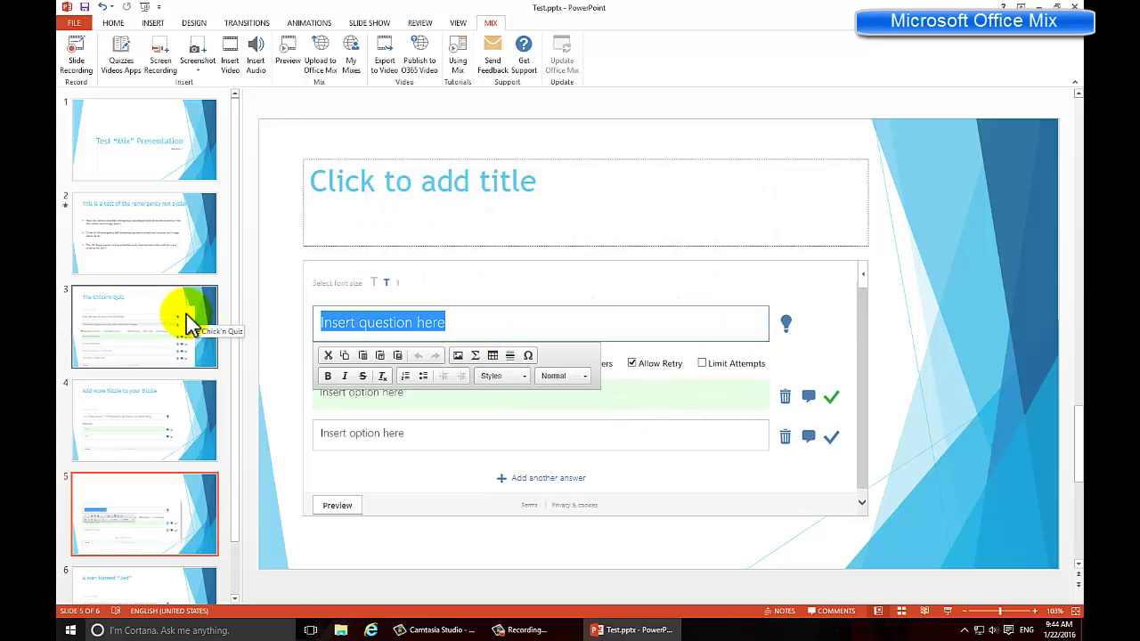
pyautogui.write('Why is')
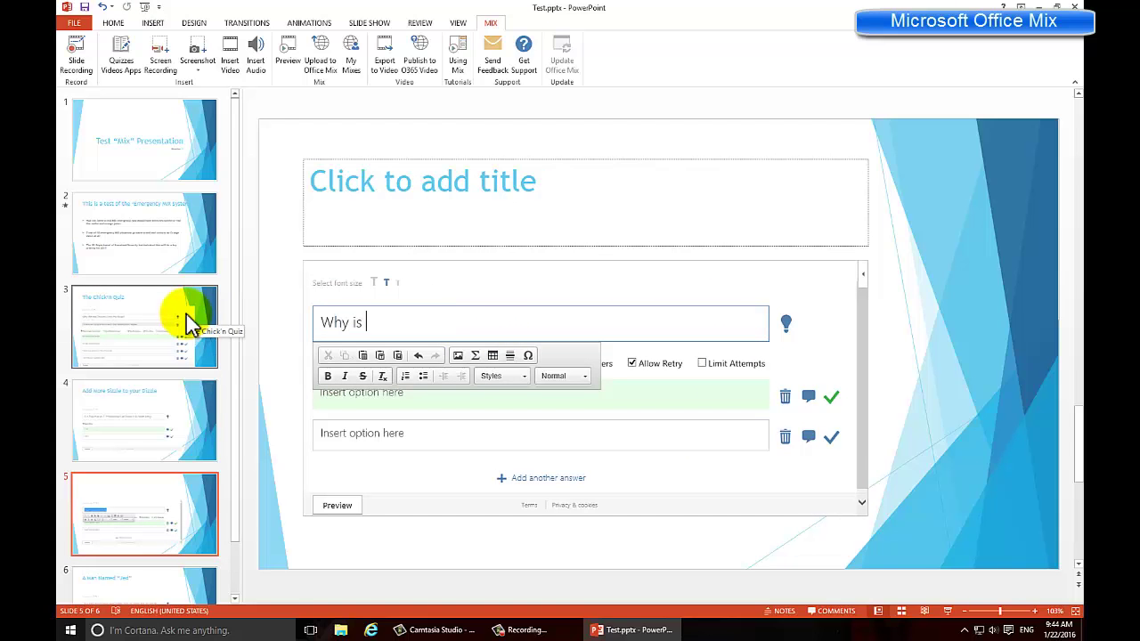
pyautogui.write('Helen Spo')
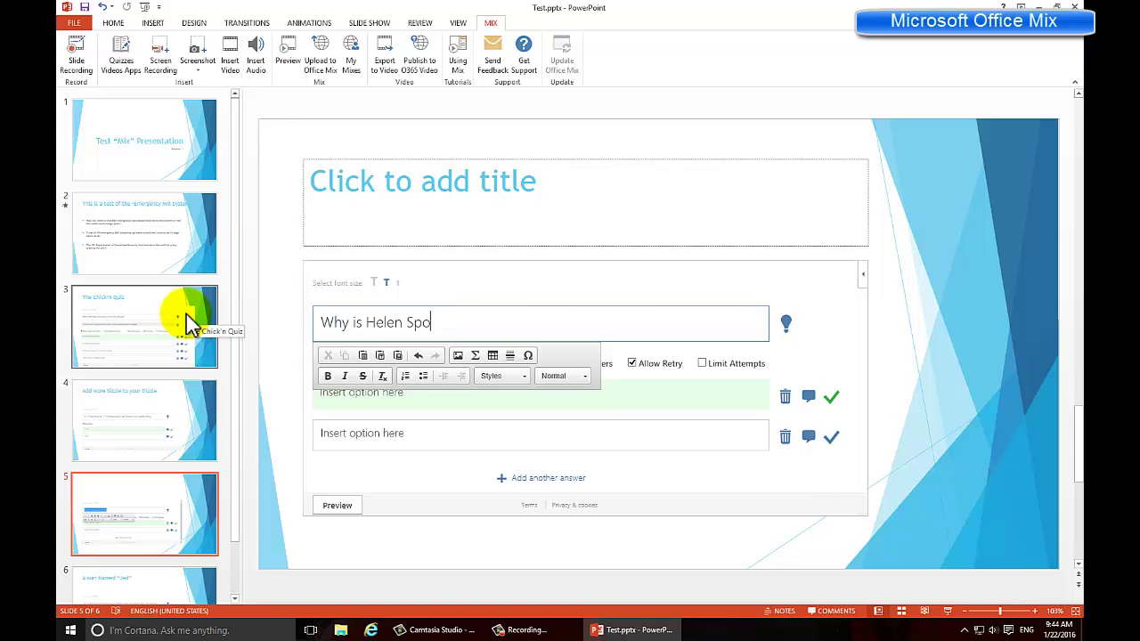
pyautogui.write('oooo')
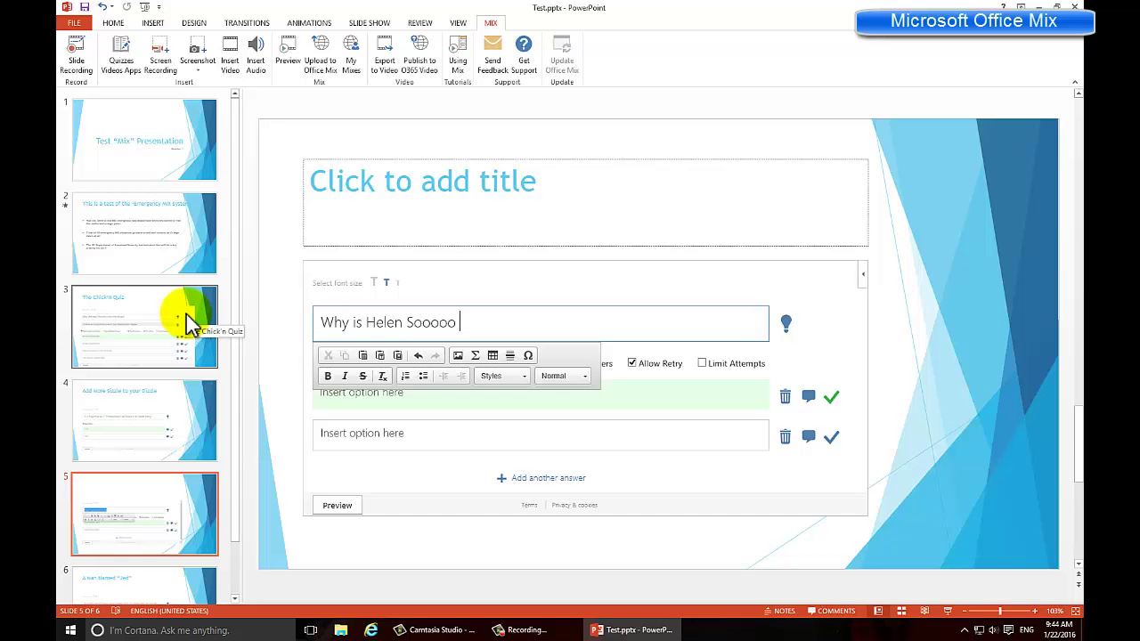
pyautogui.write('Awesome')
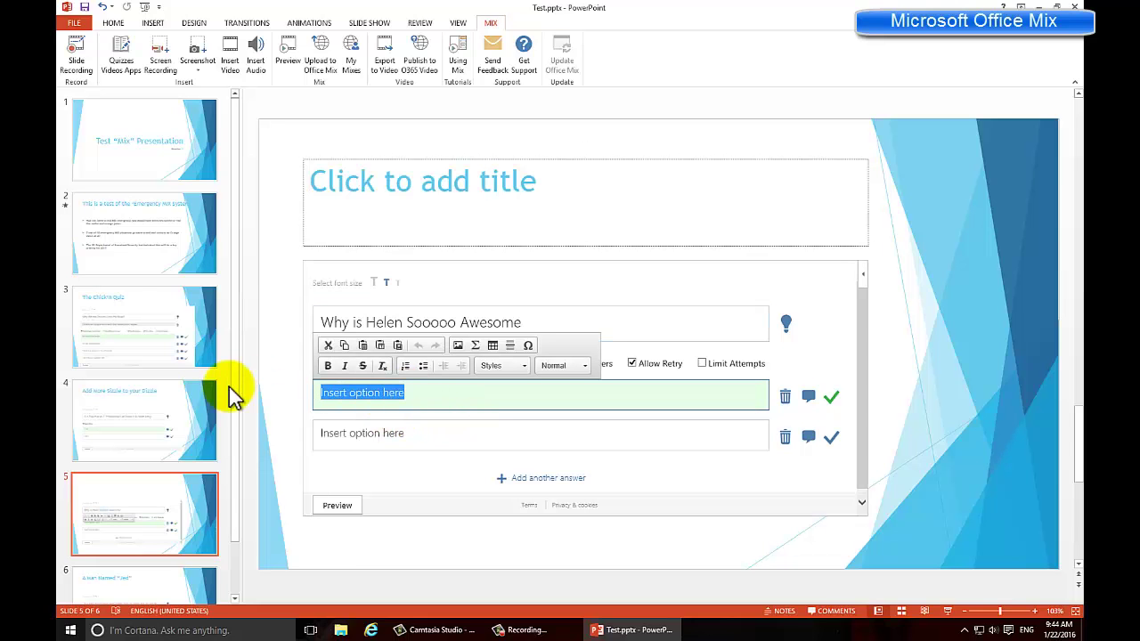
pyautogui.write('UK Na')
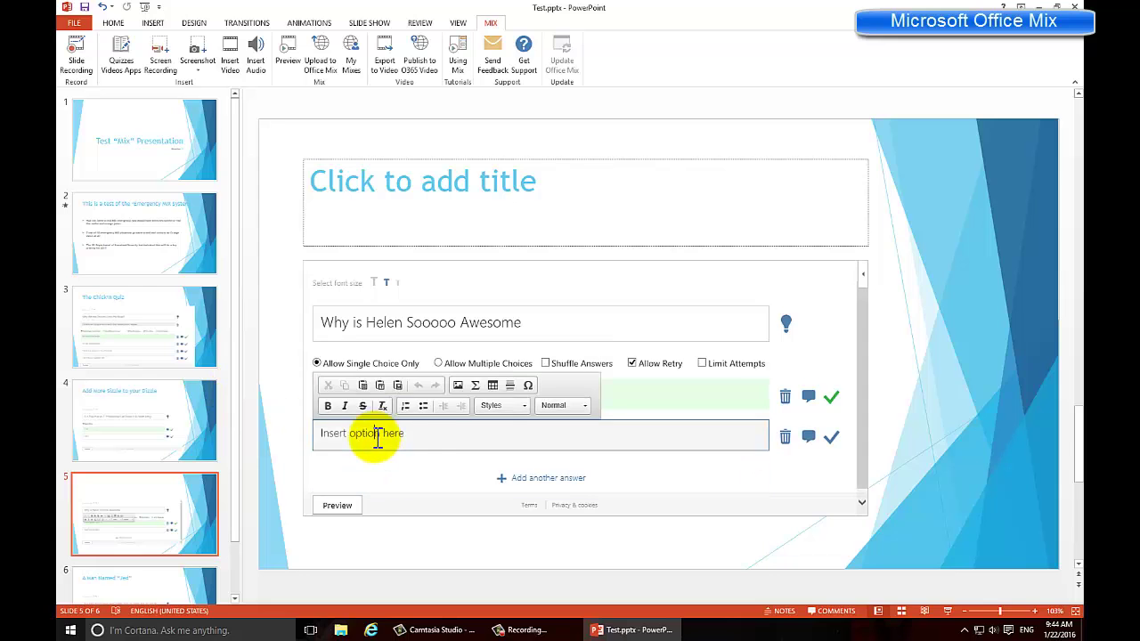
# Fill the second option with the 'Distance from Johannes' answer and the last with 'Because she likes cheese'.
pyautogui.tripleClick(360, 435)
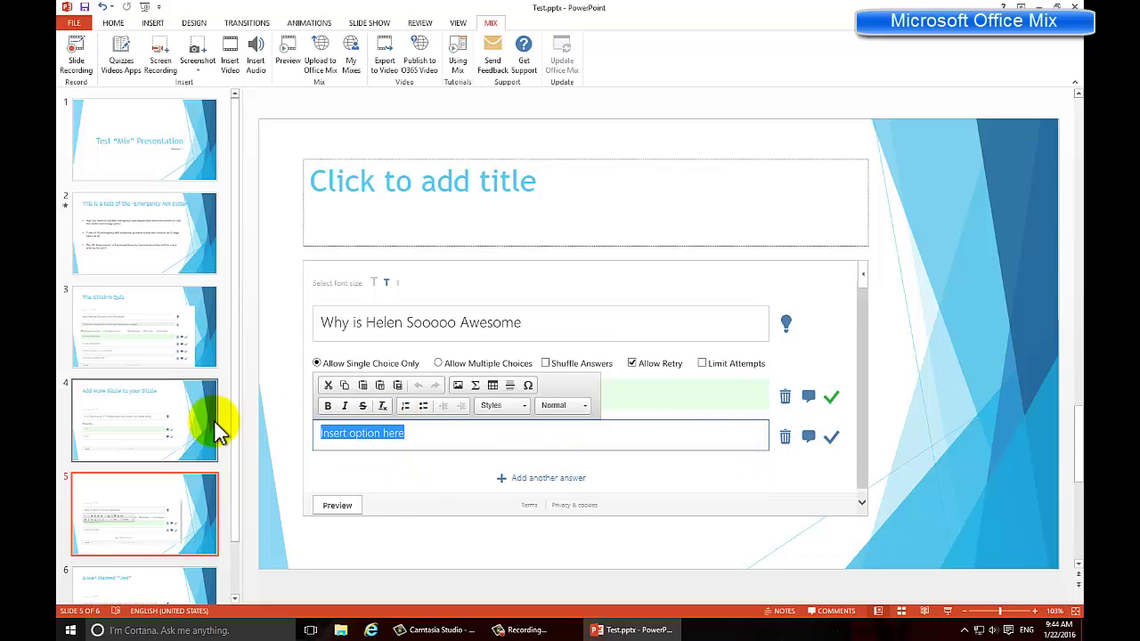
pyautogui.write('Distance from')
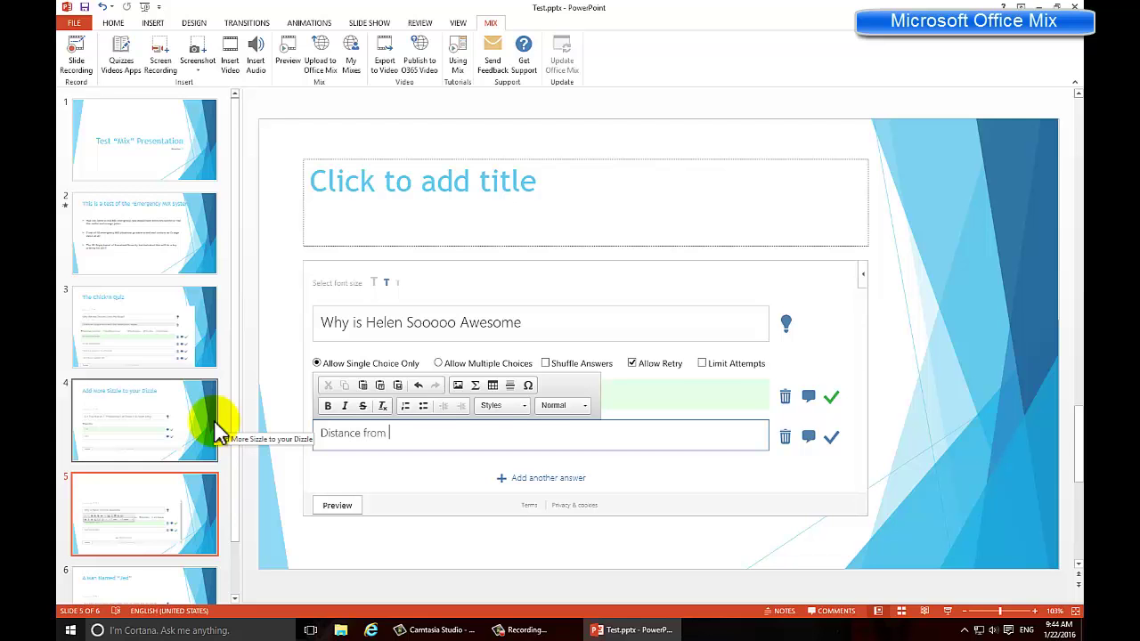
pyautogui.write('Johannes')
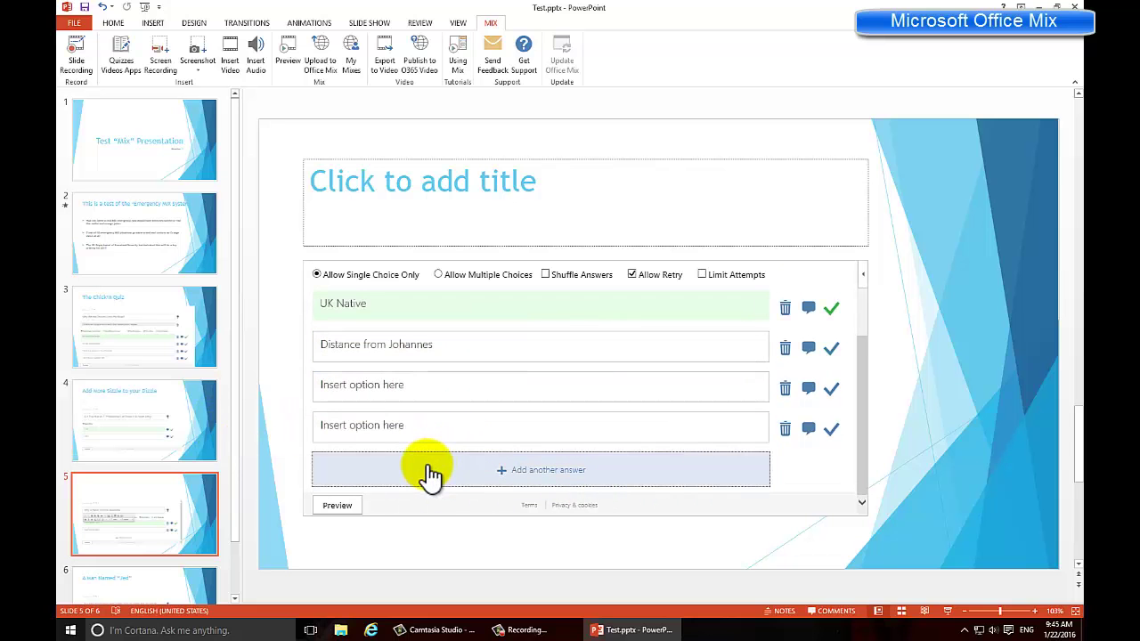
pyautogui.moveTo(677, 480)
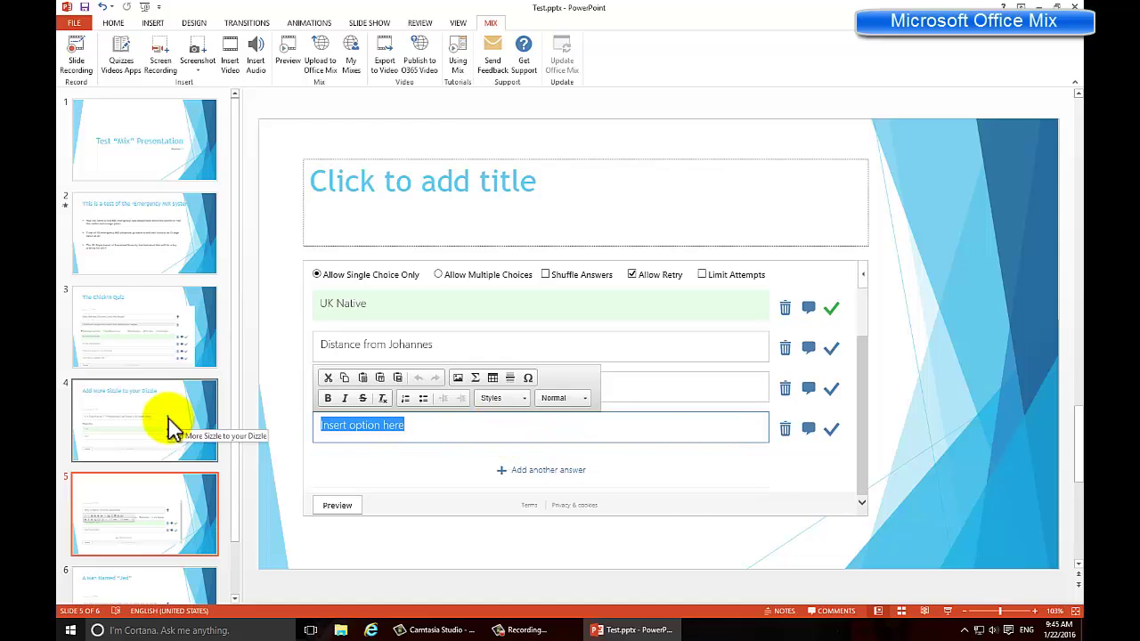
pyautogui.write('Because she likes c')
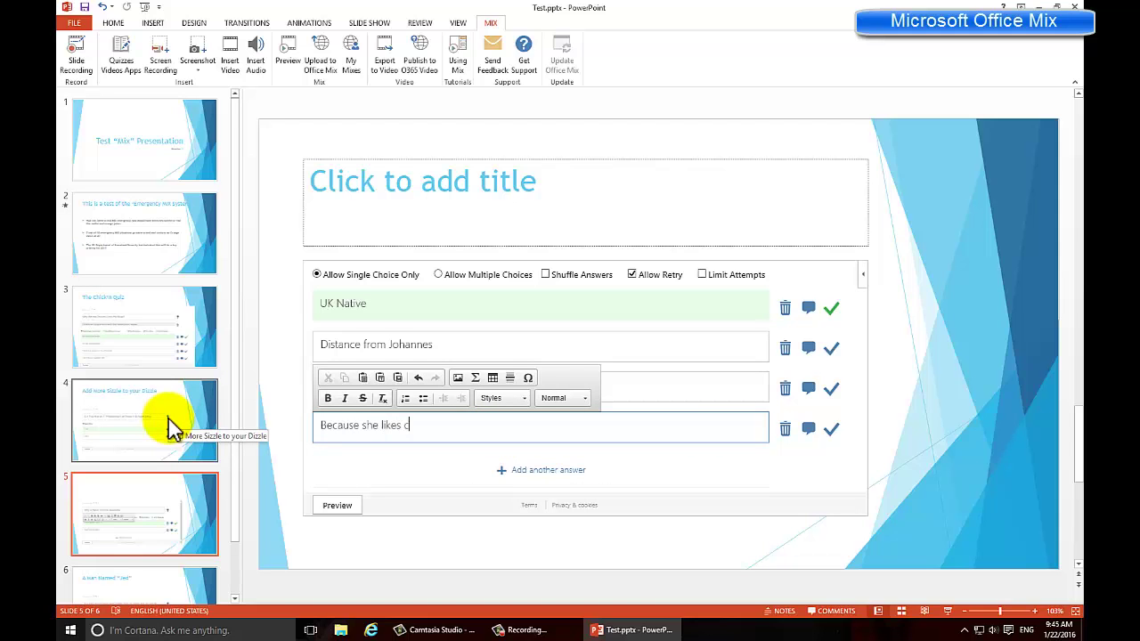
pyautogui.write('heese')
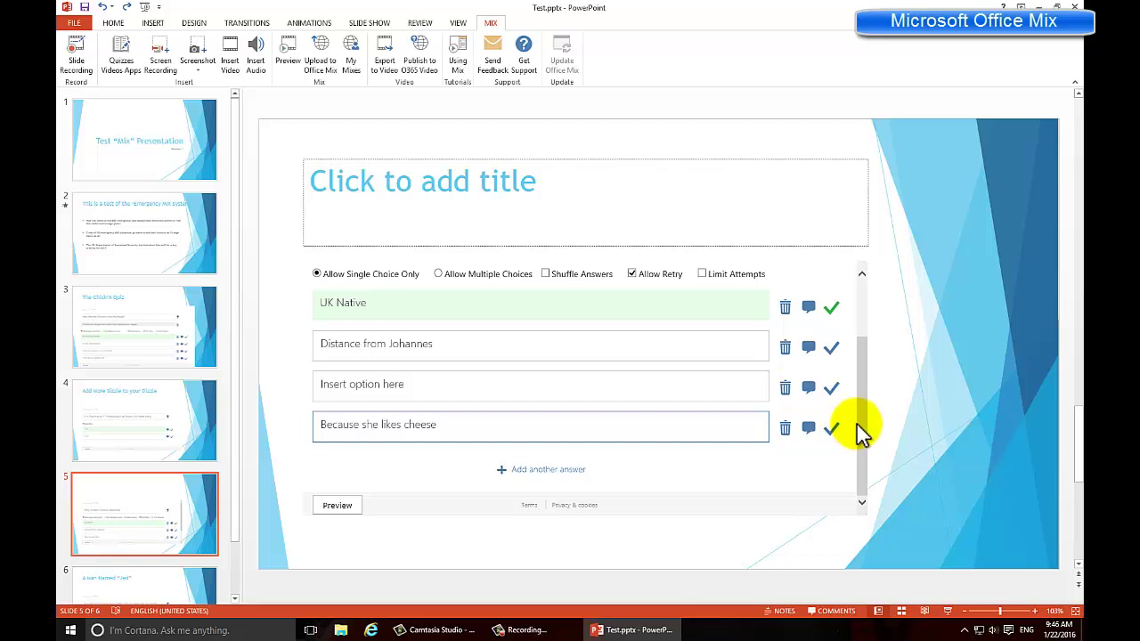
# Remove the empty answer option and add the hint 'The Queen' to the Helen question.
pyautogui.click(540, 384)
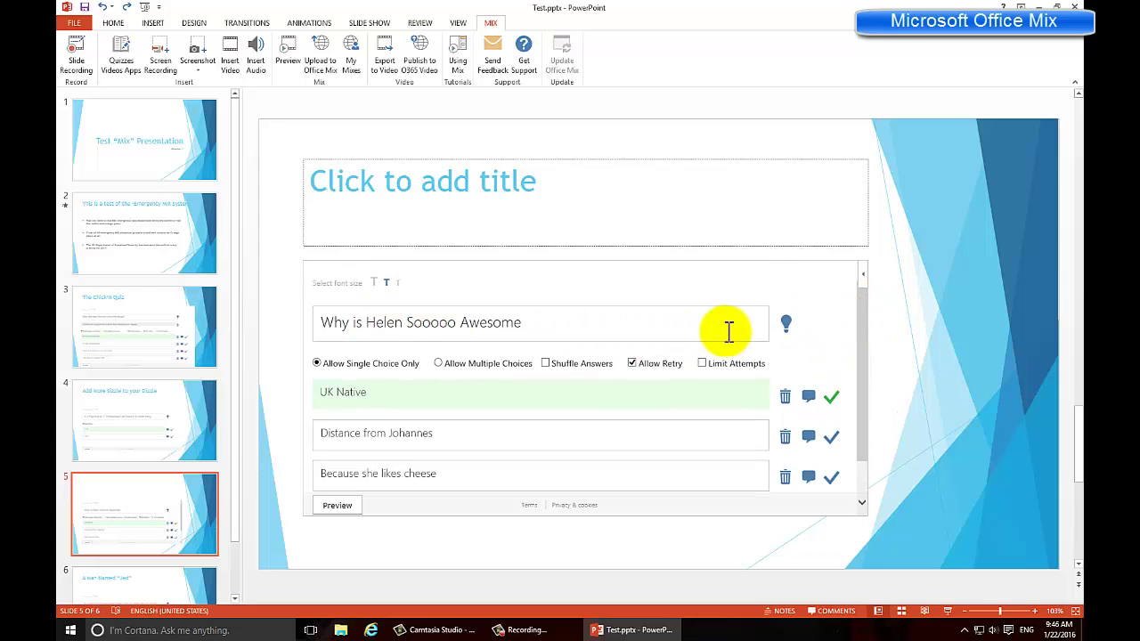
pyautogui.click(786, 324)
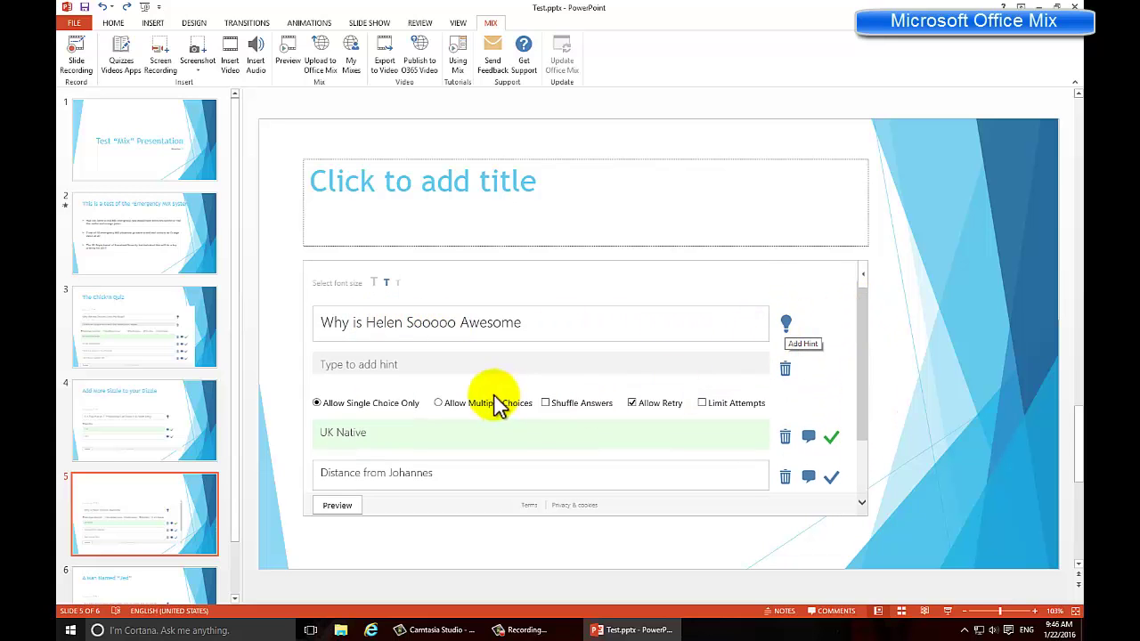
pyautogui.click(426, 364)
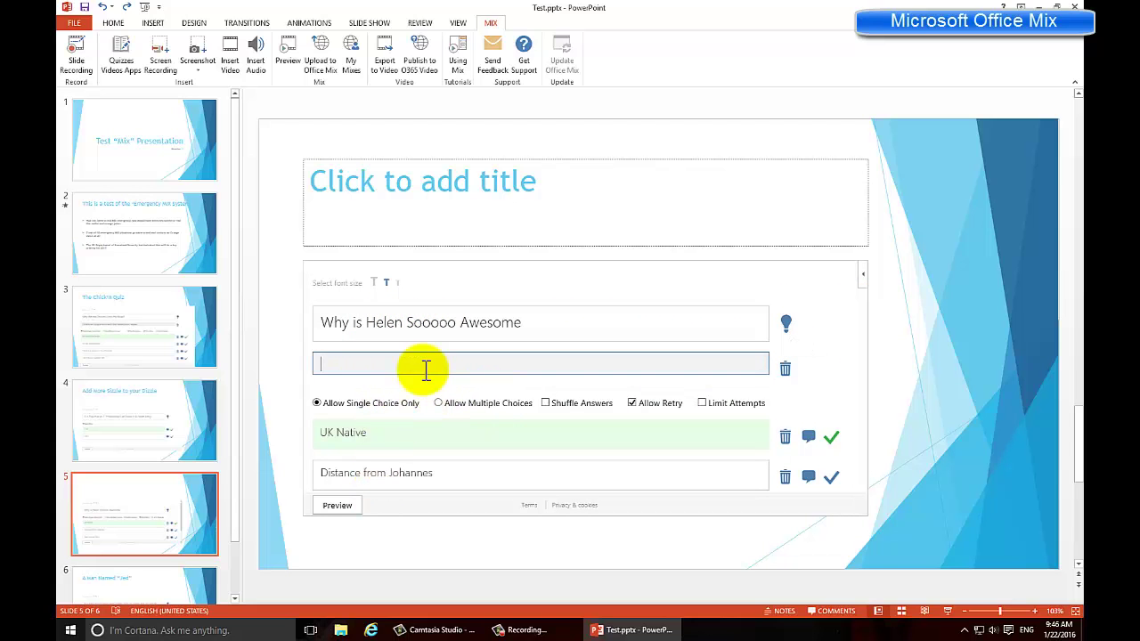
pyautogui.write('The Qu')
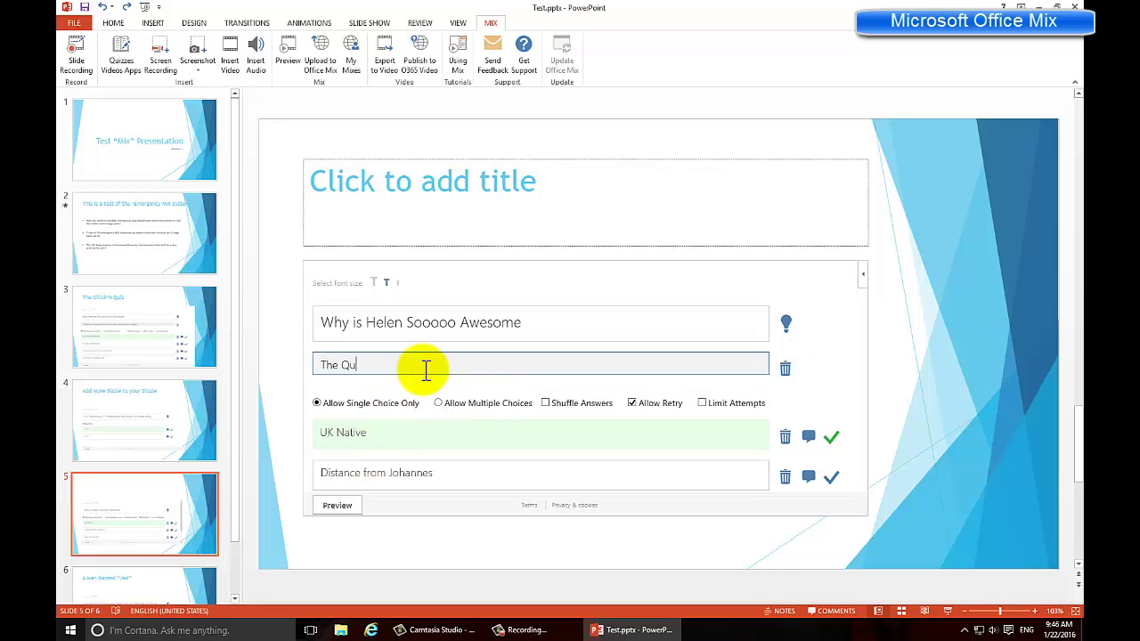
pyautogui.write('een')
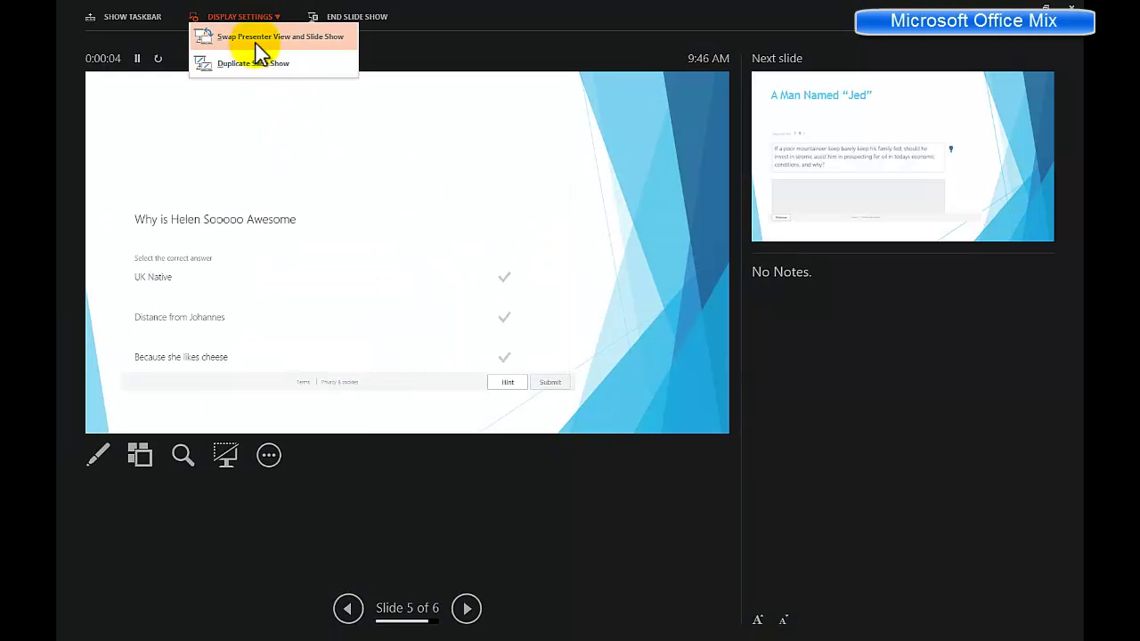
# Swap to full-screen slide show and pick the 'Distance from Johannes' answer on the Helen quiz.
pyautogui.click(281, 36)
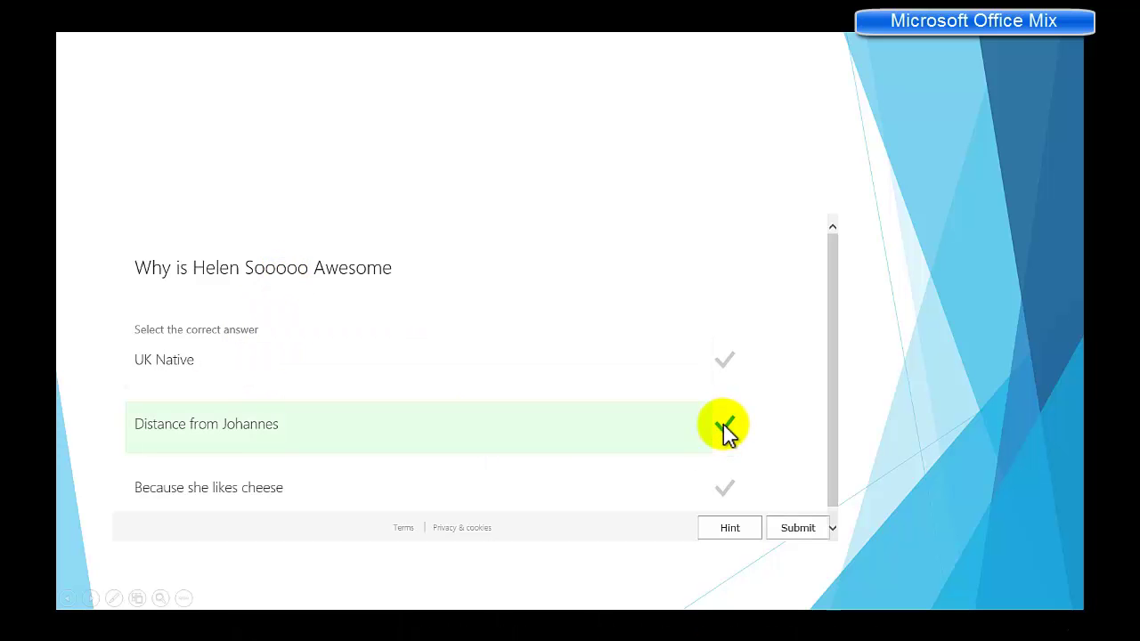
pyautogui.click(798, 527)
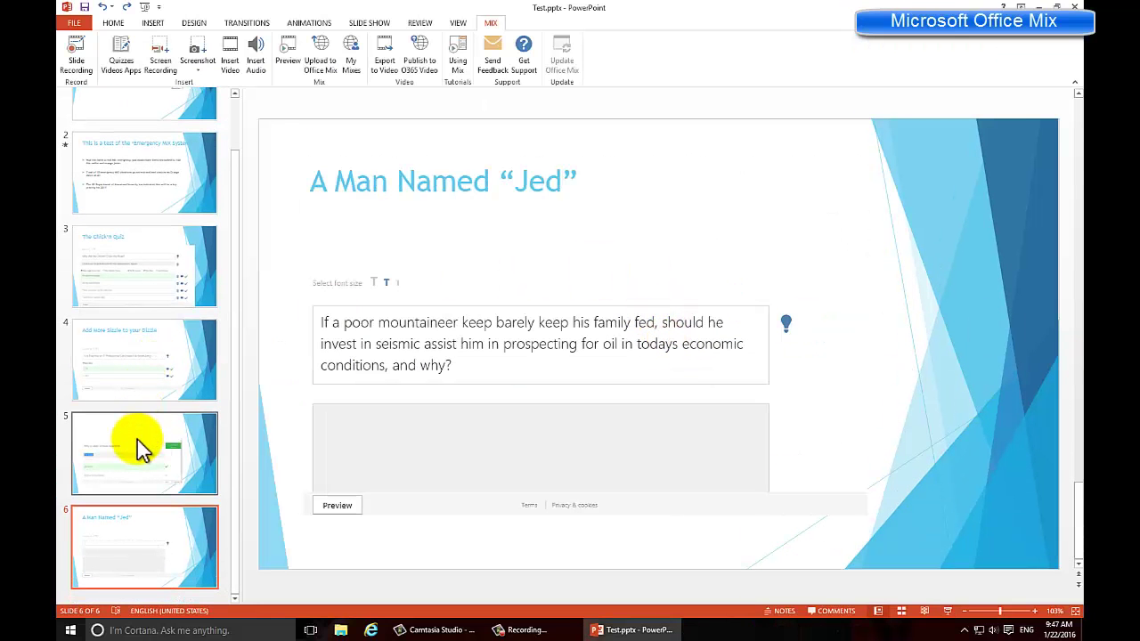
# Return to slide 5's Helen quiz, now marking 'Distance from Johannes' correct with hint 'The Queen'.
pyautogui.click(145, 452)
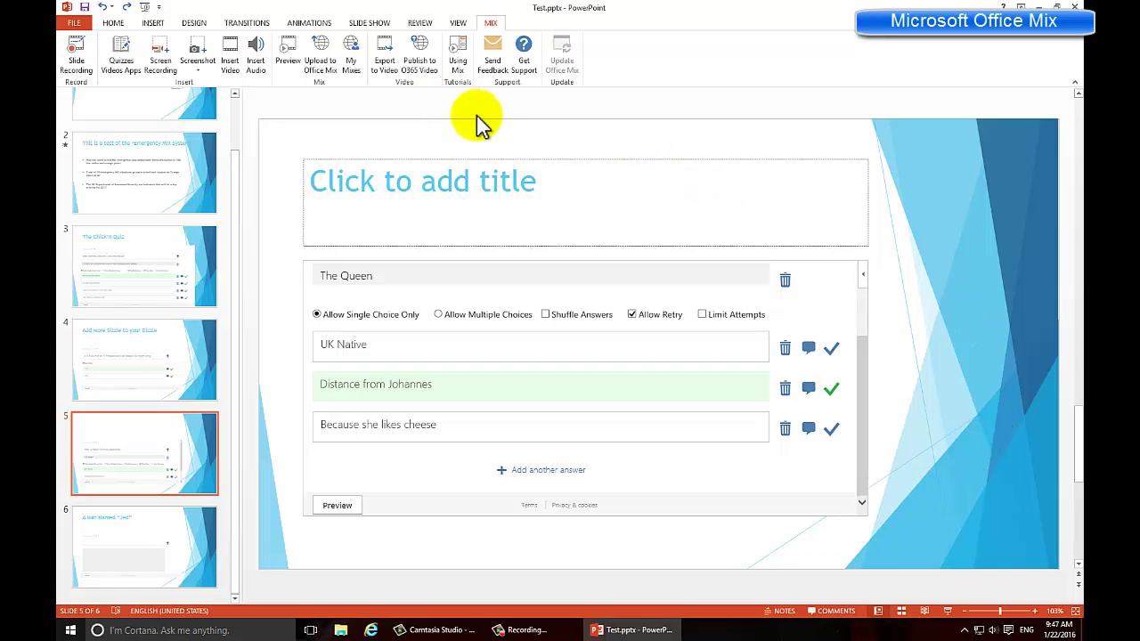
pyautogui.moveTo(335, 93)
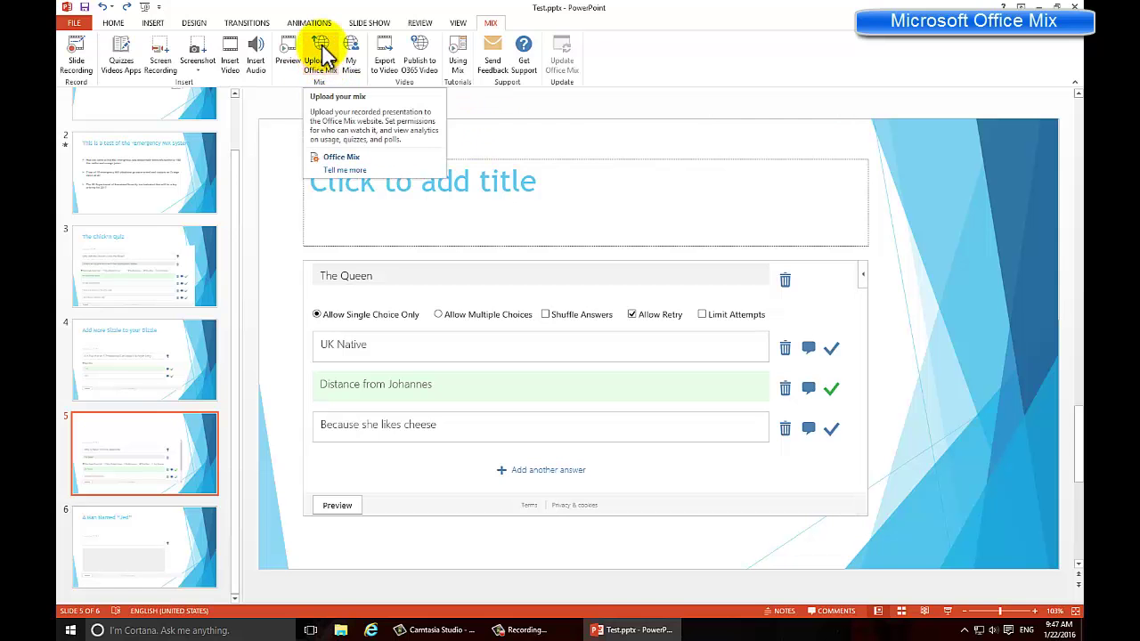
# Start the Office Mix upload and sign in with the listed work account and its password.
pyautogui.click(320, 50)
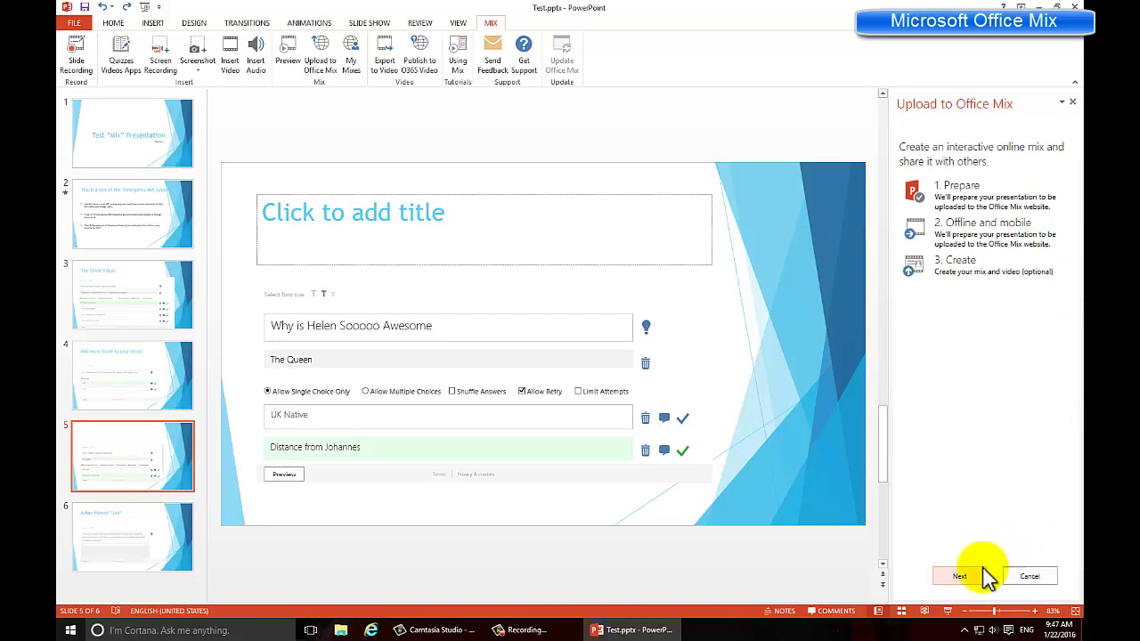
pyautogui.click(958, 575)
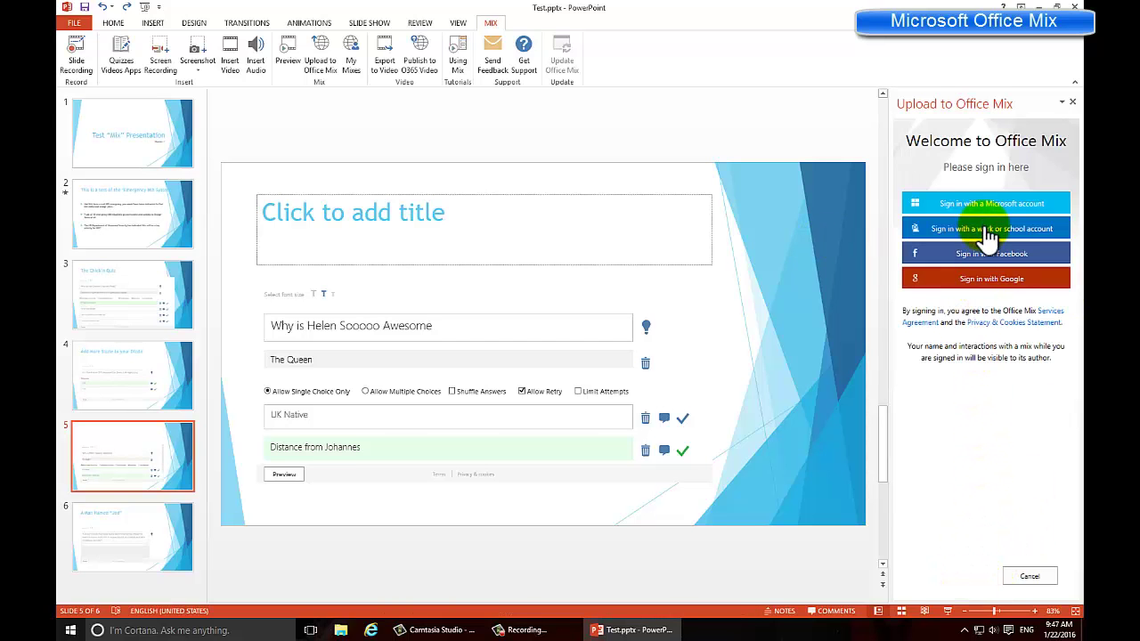
pyautogui.click(985, 228)
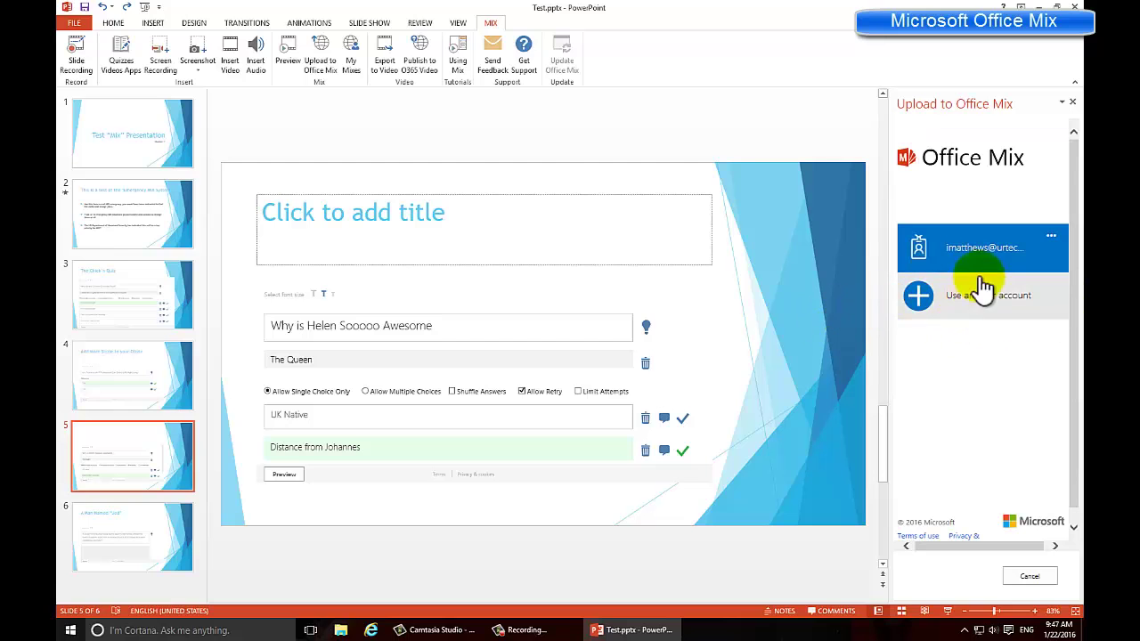
pyautogui.click(980, 248)
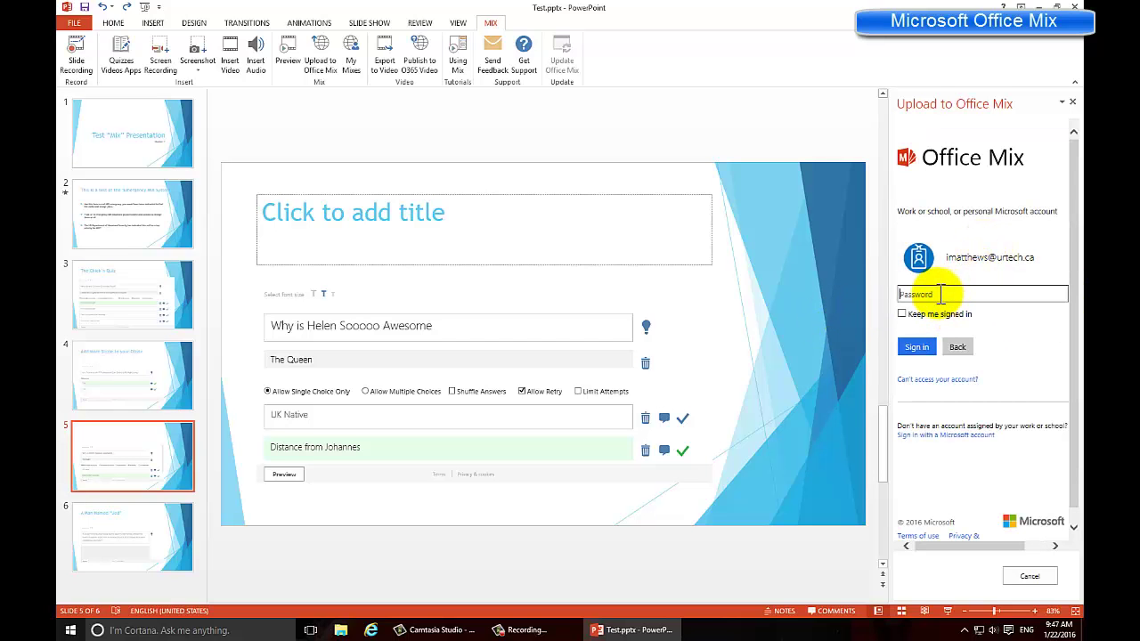
pyautogui.write('password')
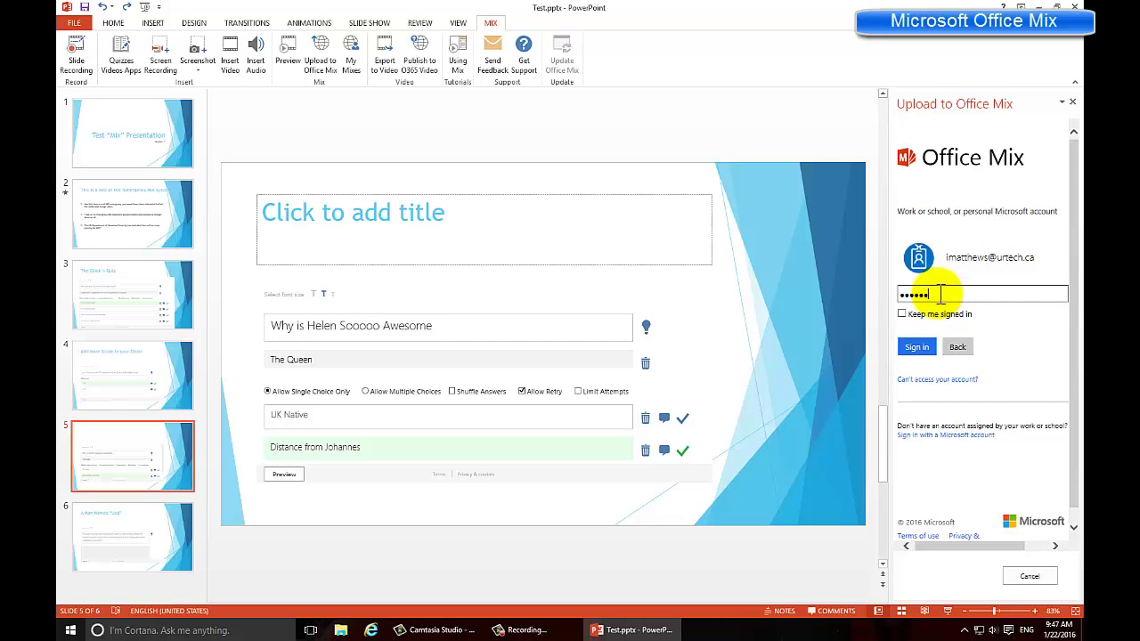
pyautogui.click(916, 346)
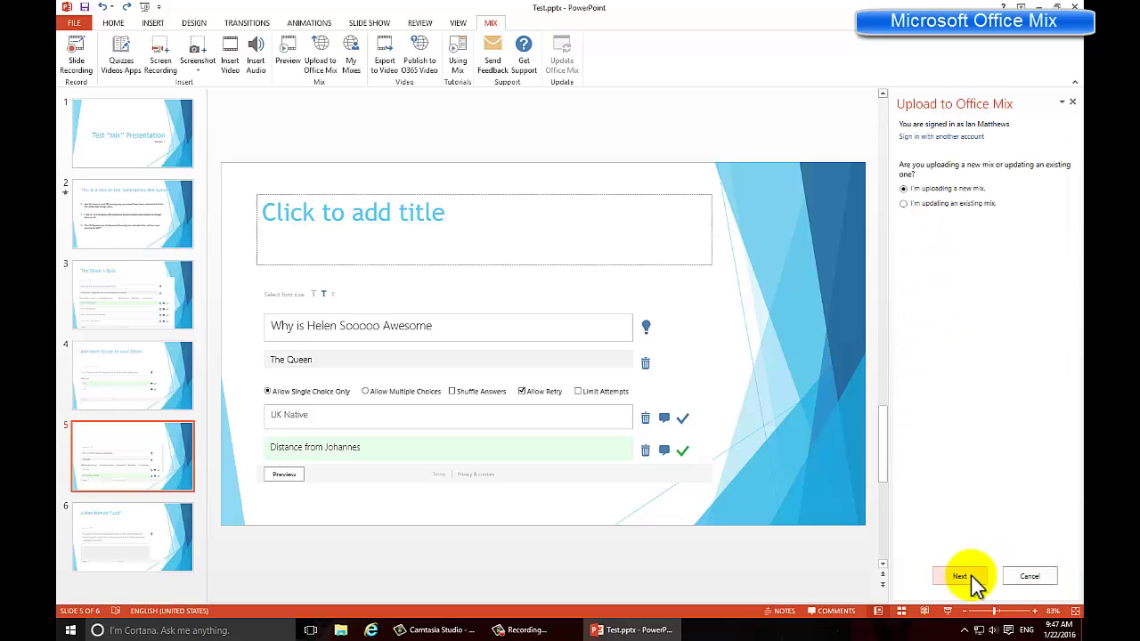
# Upload the deck as a new mix and show the finished mix online.
pyautogui.click(958, 577)
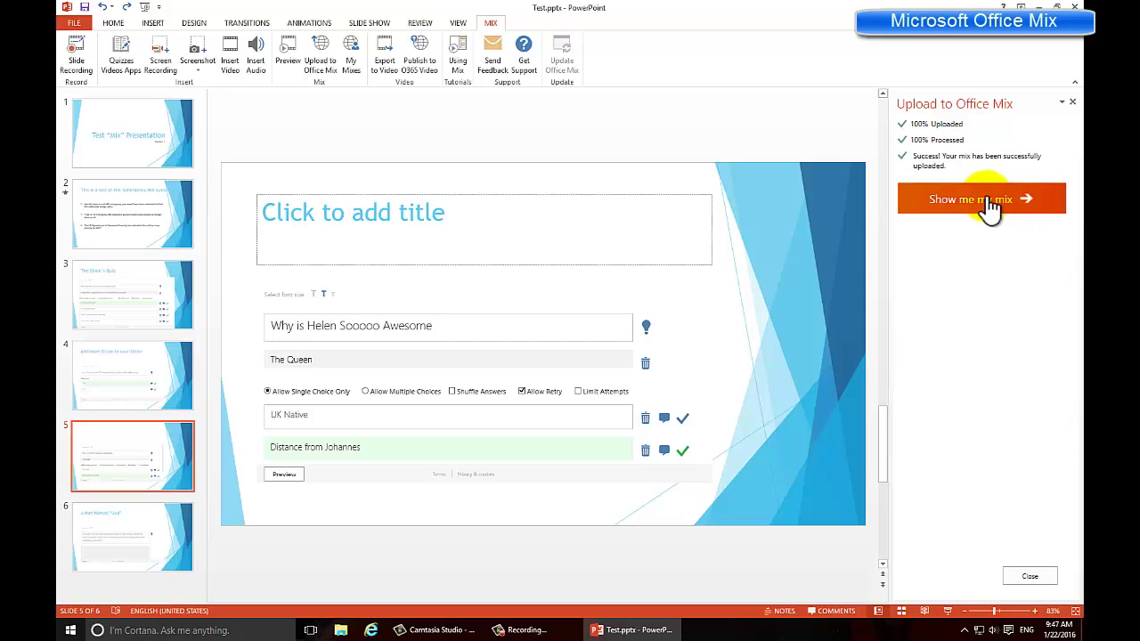
pyautogui.click(969, 199)
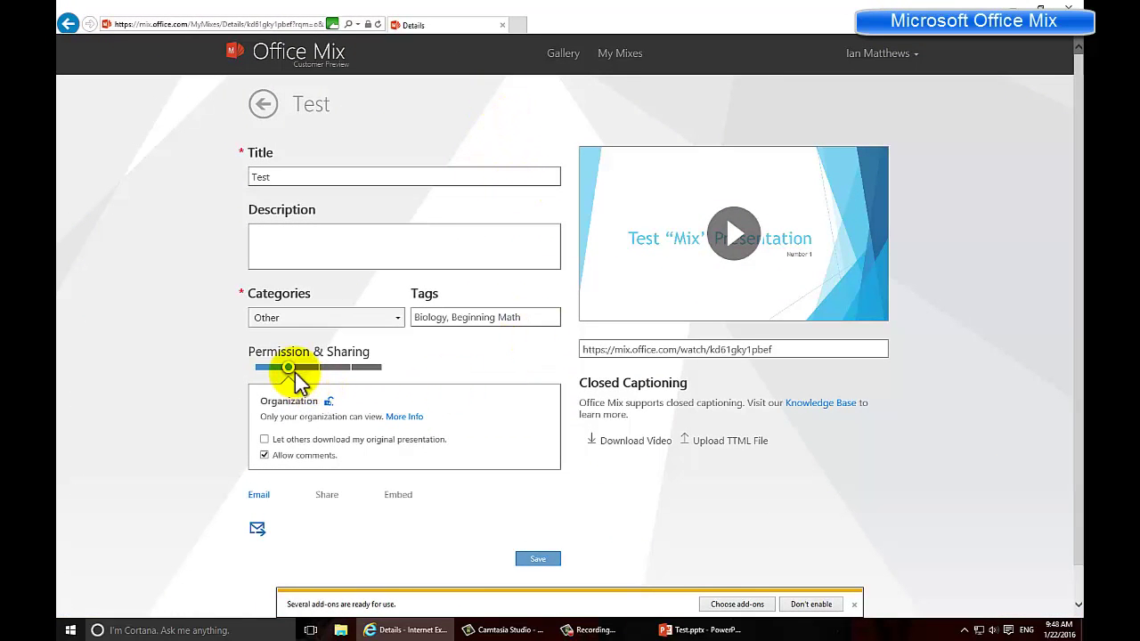
# Slide Permission & Sharing to Public and review the Share and email sharing options.
pyautogui.moveTo(288, 367); pyautogui.dragTo(353, 367)
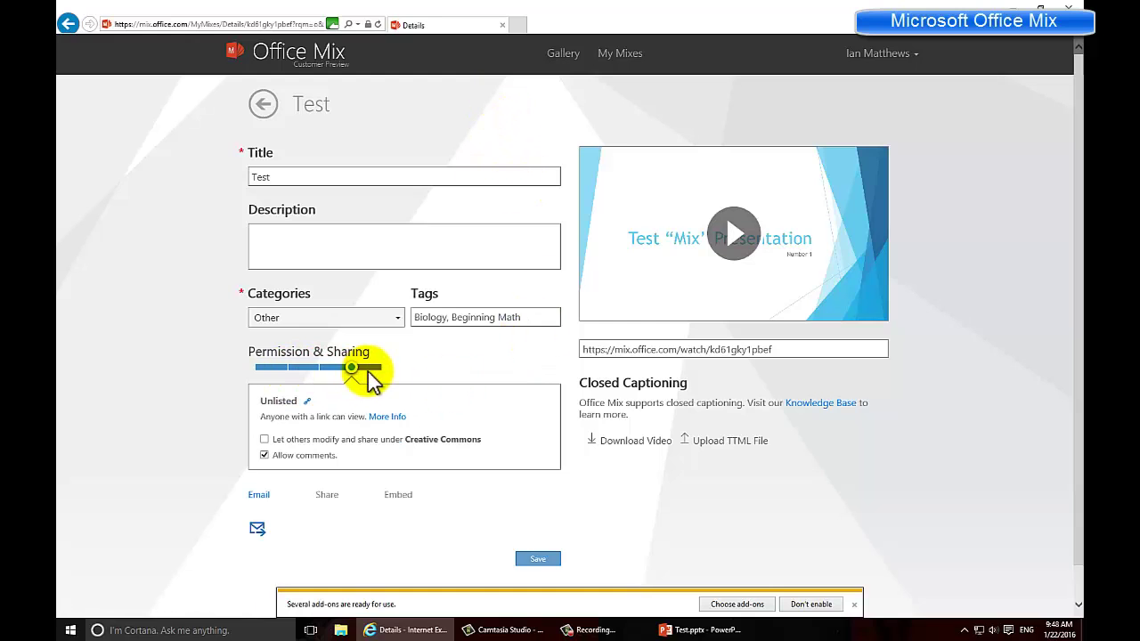
pyautogui.moveTo(353, 367); pyautogui.dragTo(381, 367)
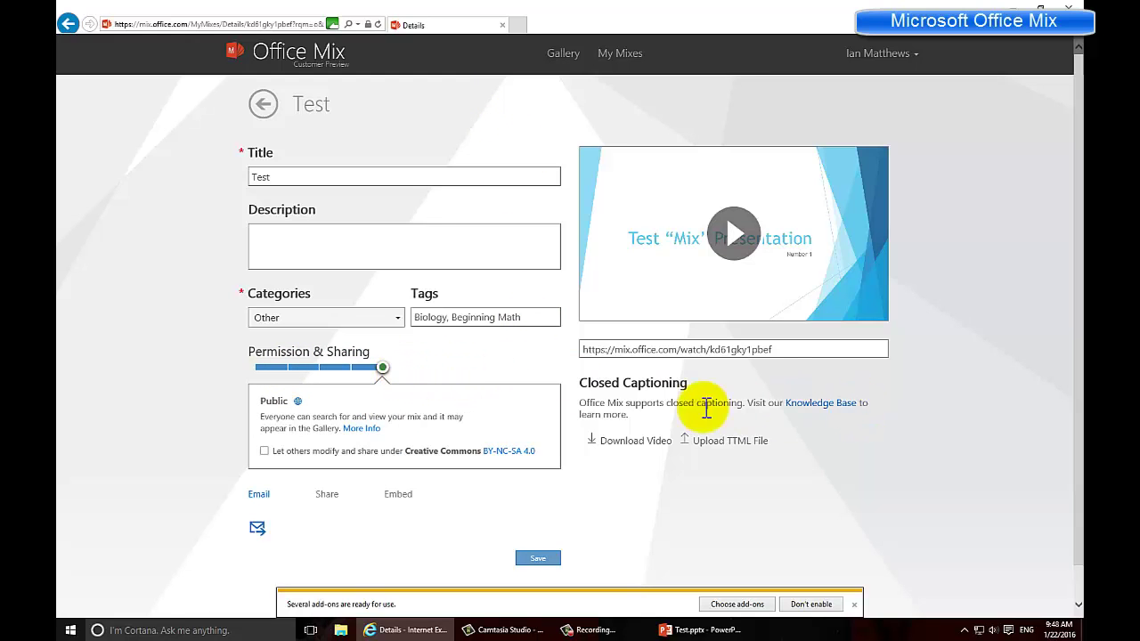
pyautogui.moveTo(738, 348)
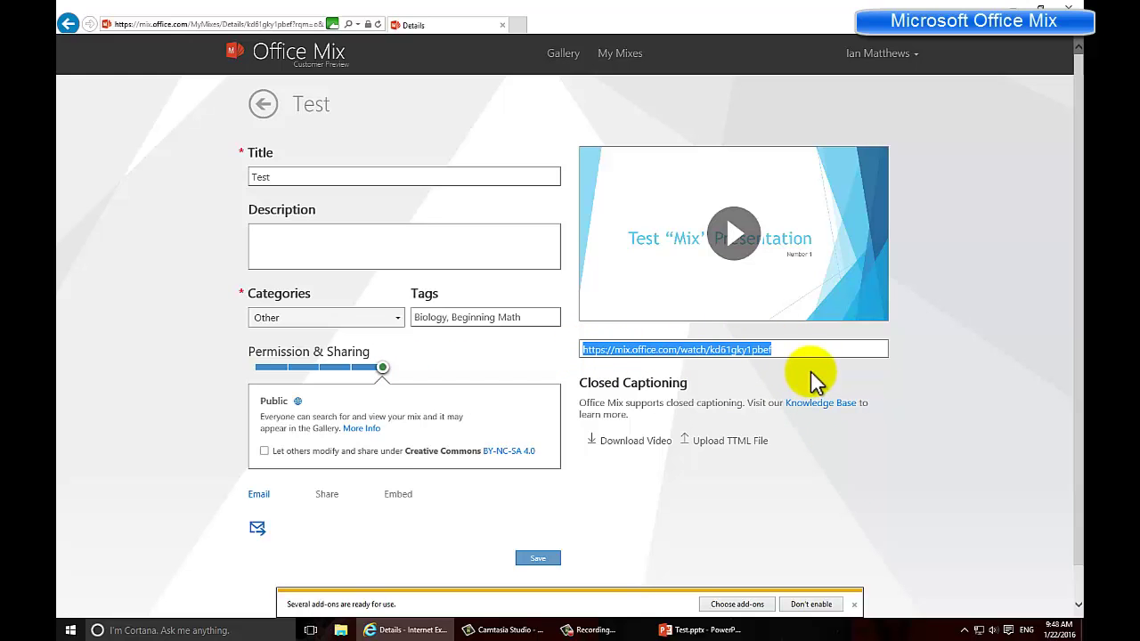
pyautogui.moveTo(372, 232)
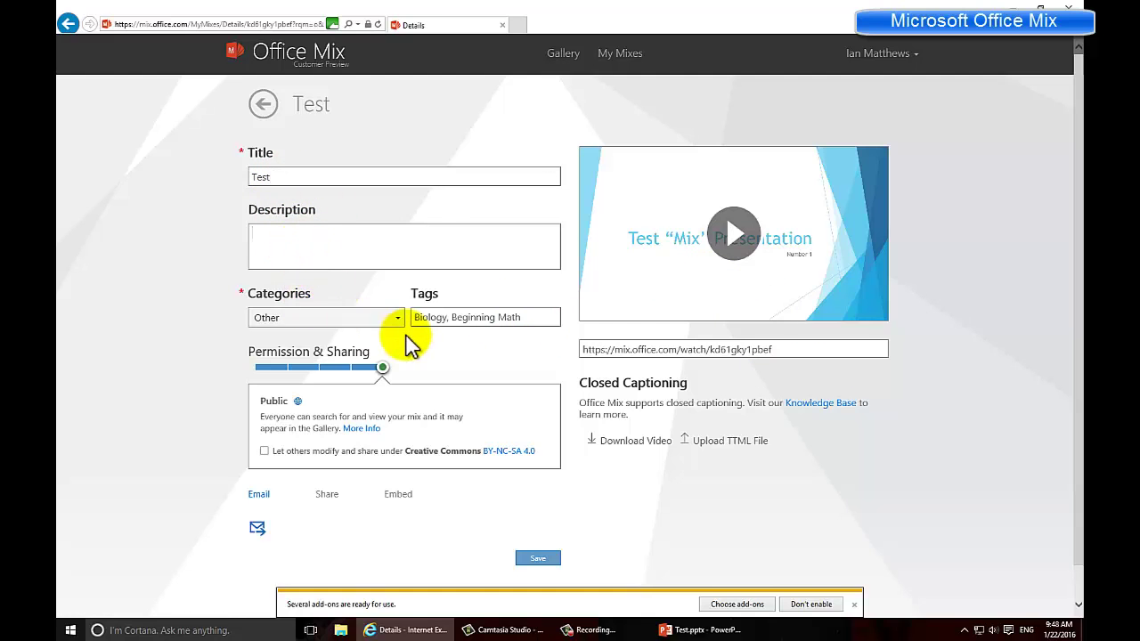
pyautogui.moveTo(641, 466)
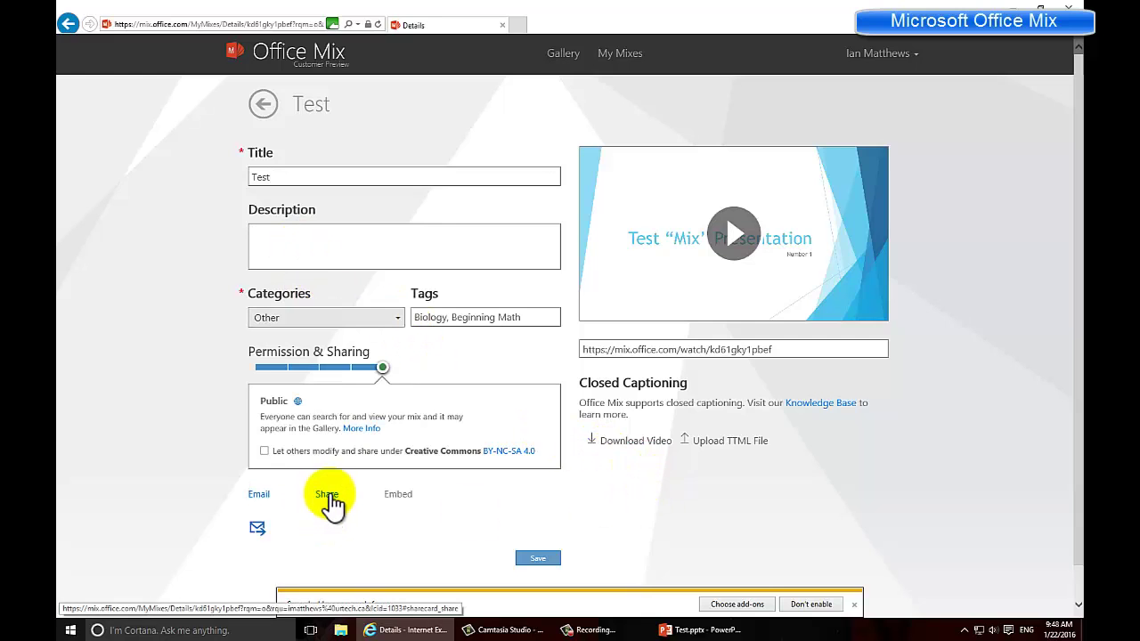
pyautogui.click(399, 495)
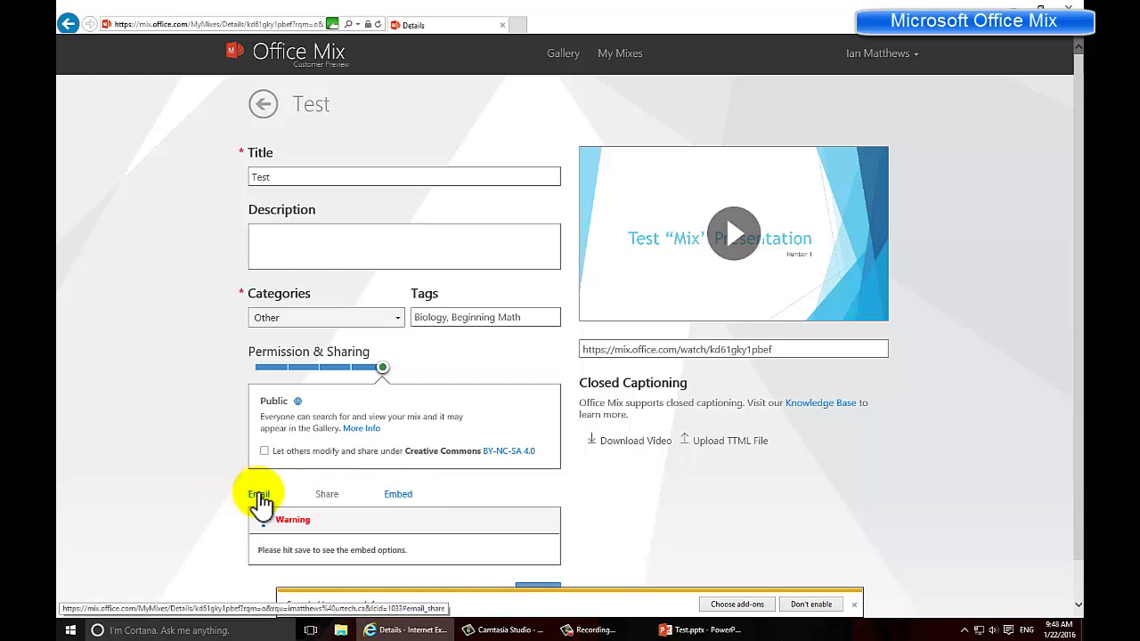
pyautogui.click(259, 496)
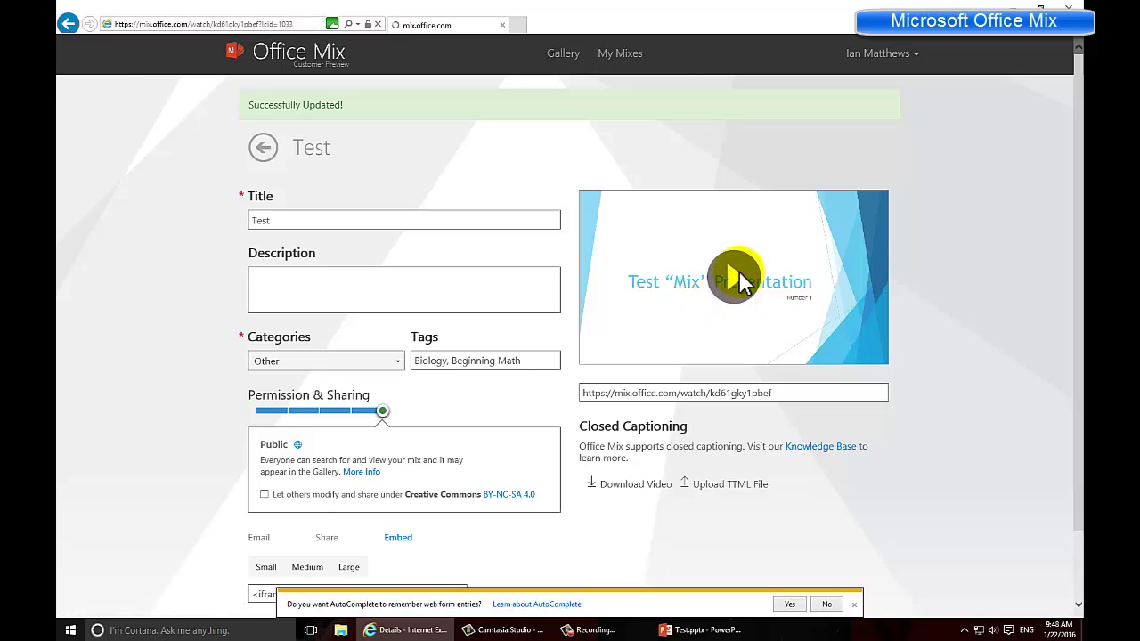
# Play the mix, answering 'He wasn't that bright' and True, continuing to the third question.
pyautogui.click(735, 277)
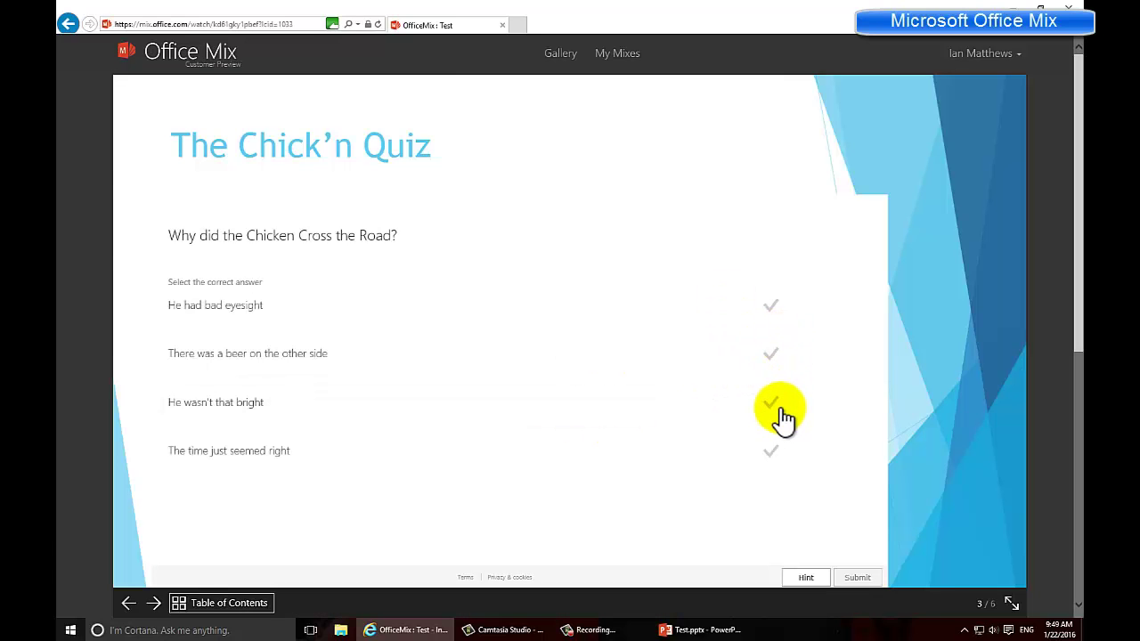
pyautogui.click(769, 402)
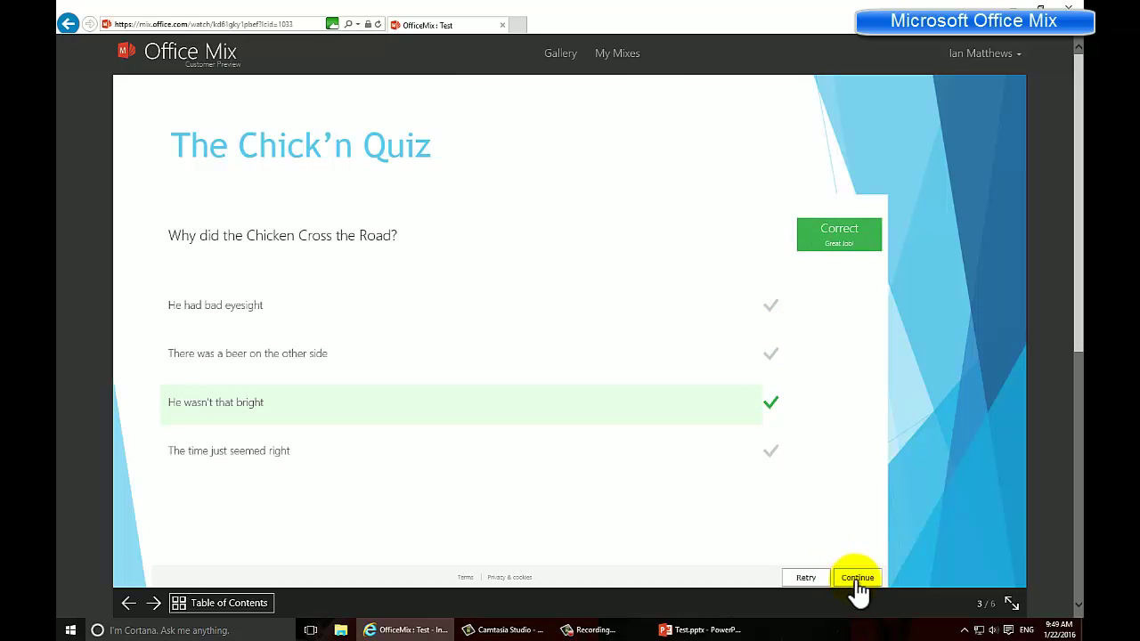
pyautogui.click(857, 577)
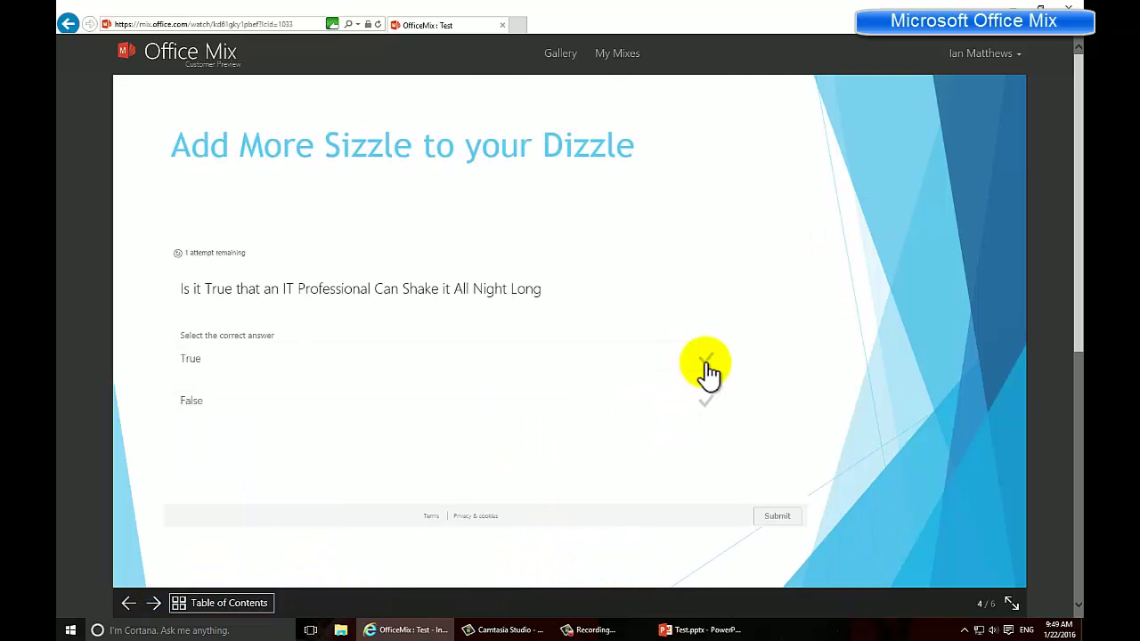
pyautogui.click(776, 516)
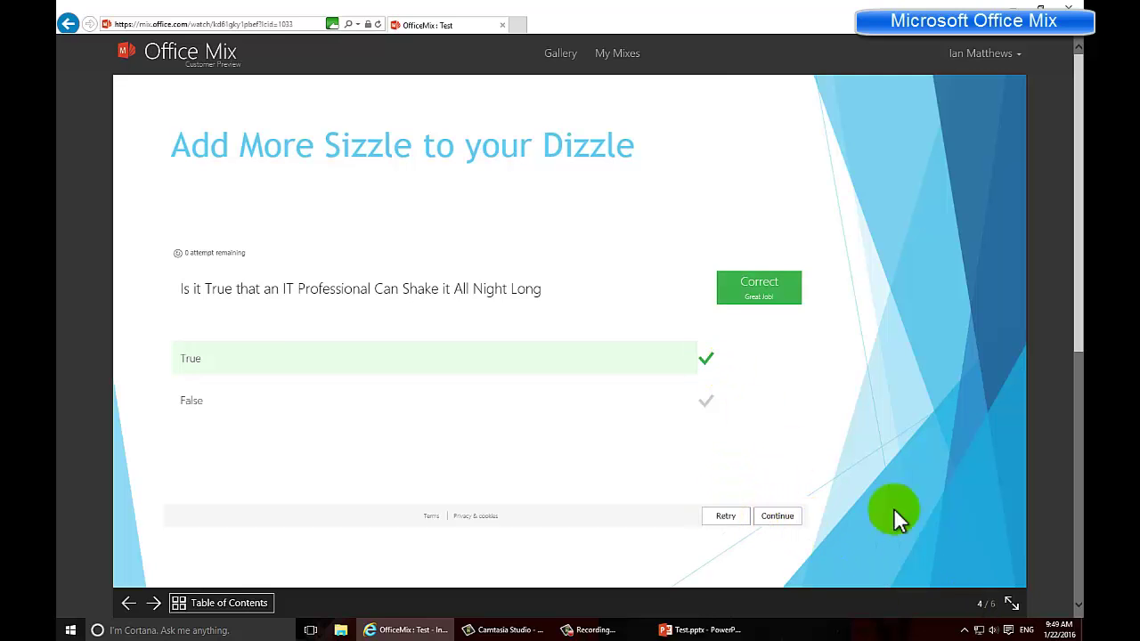
pyautogui.click(776, 516)
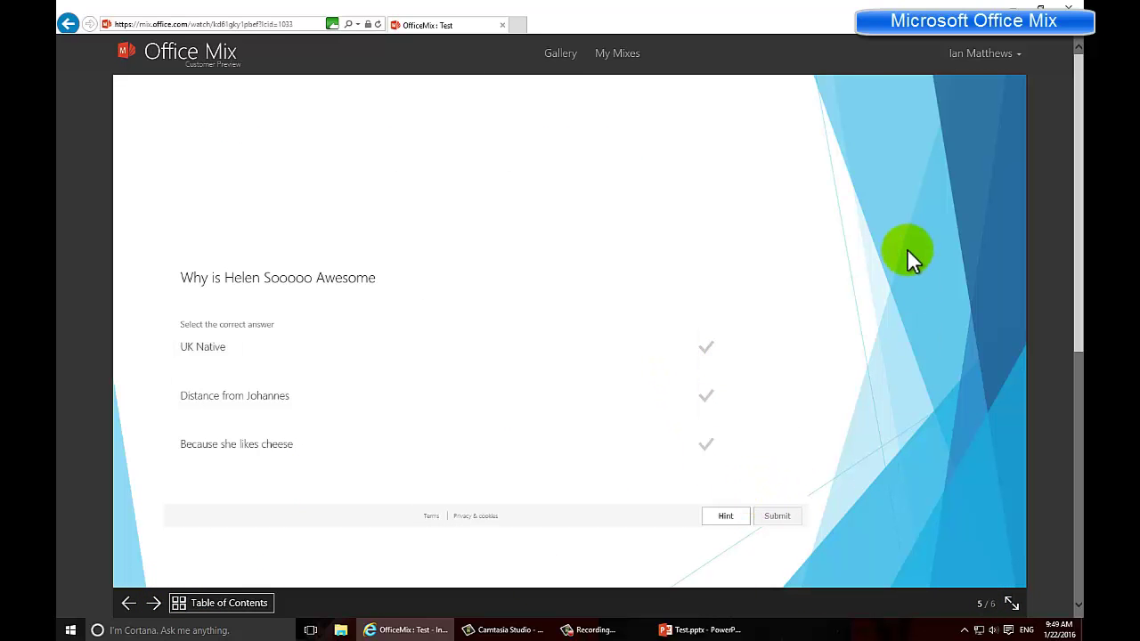
pyautogui.moveTo(616, 53)
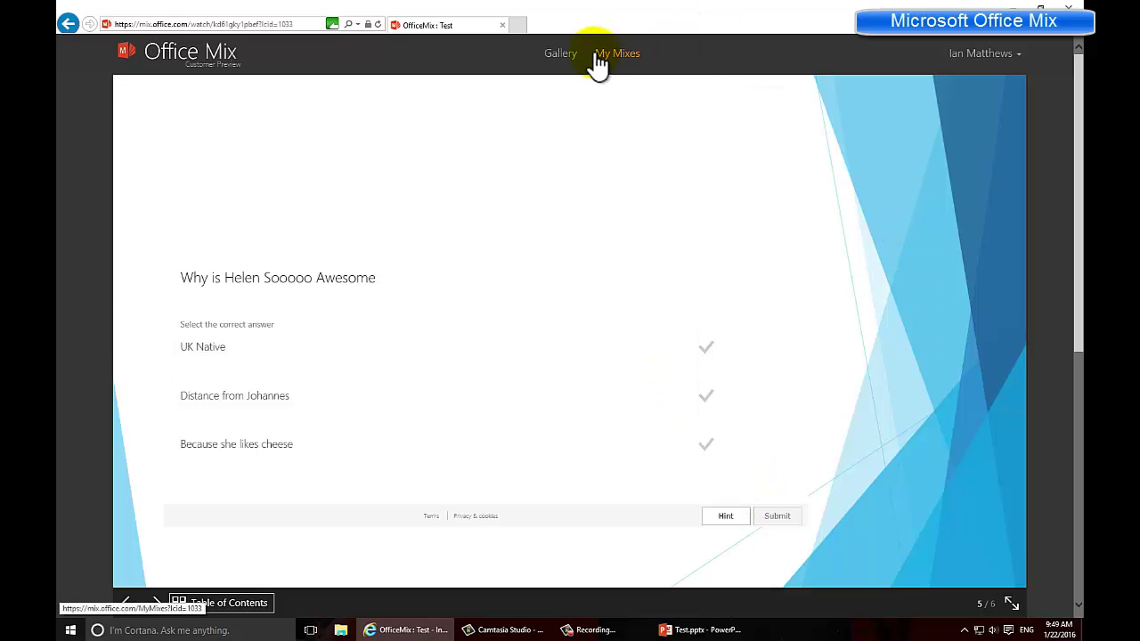
# Go to My Mixes to list the uploaded mixes with Test at the top.
pyautogui.click(616, 54)
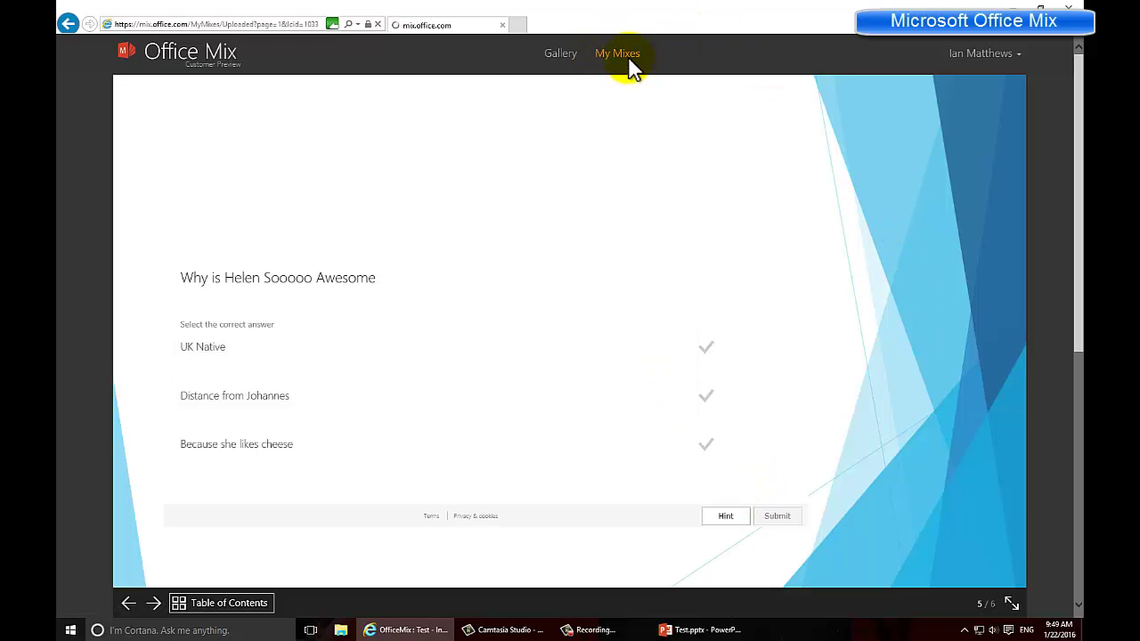
pyautogui.click(616, 54)
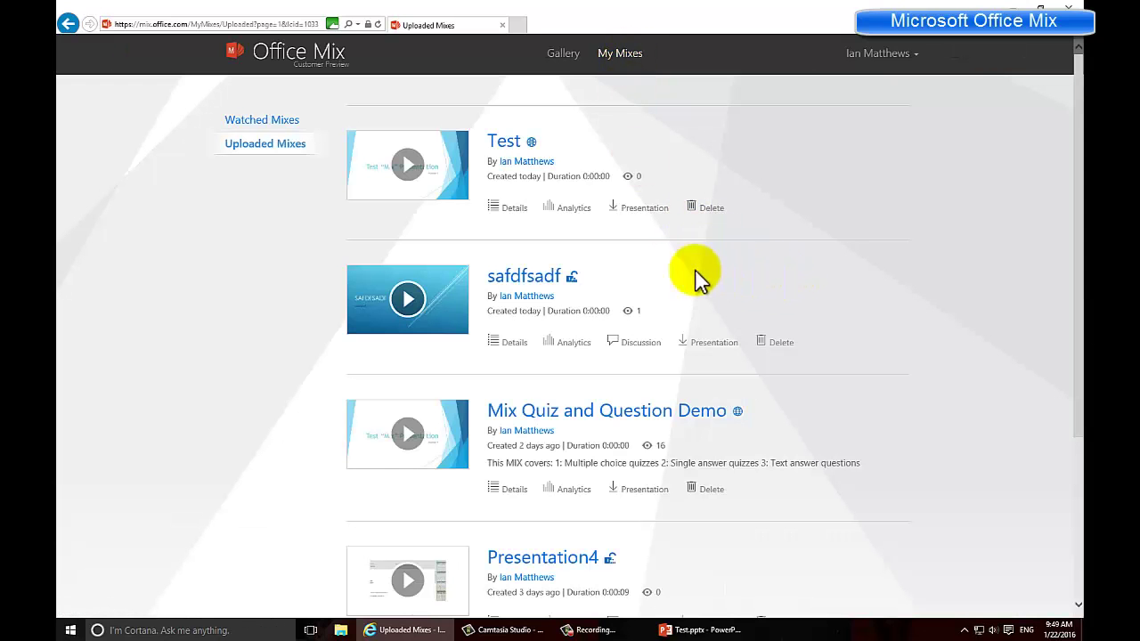
pyautogui.moveTo(649, 406)
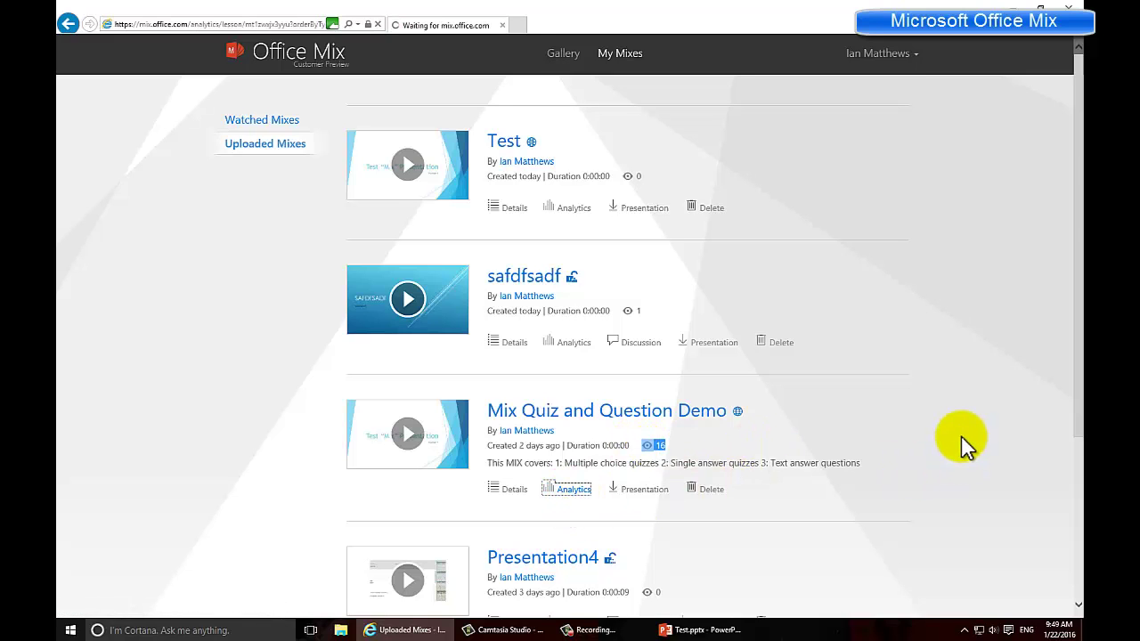
# View Mix Quiz and Question Demo analytics for the past year, by visitors and then by slides.
pyautogui.click(574, 488)
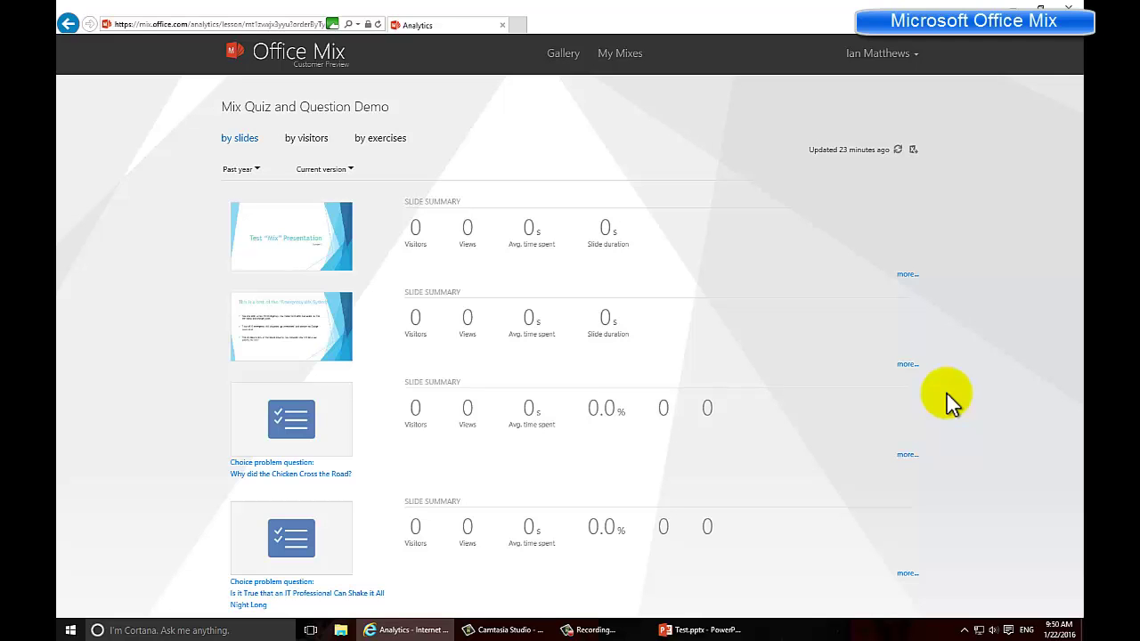
pyautogui.moveTo(241, 169)
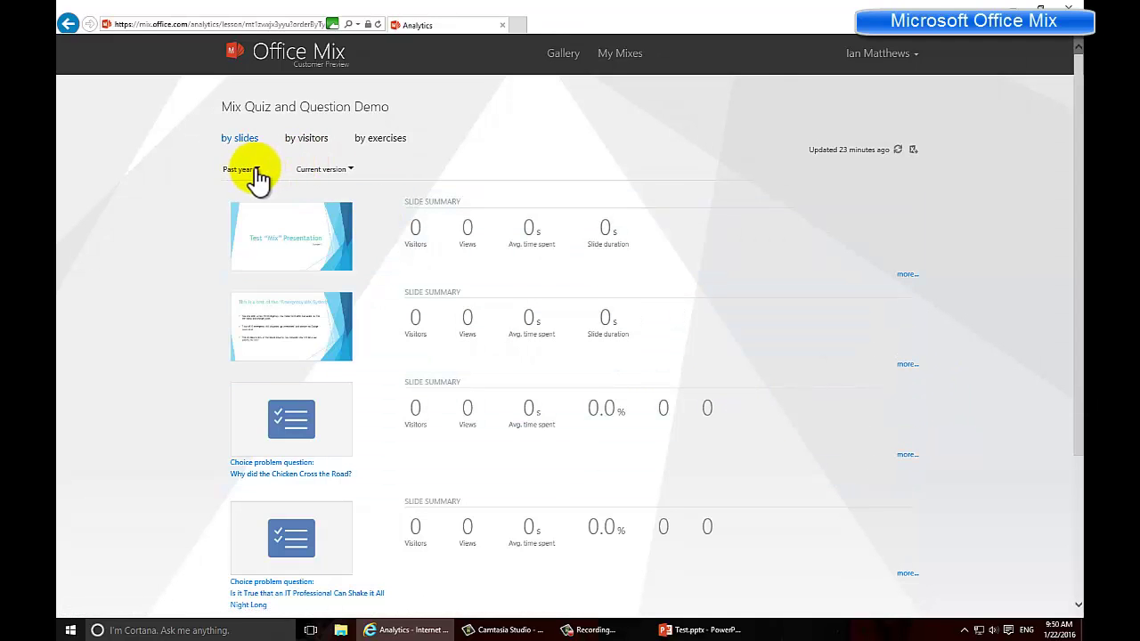
pyautogui.click(240, 170)
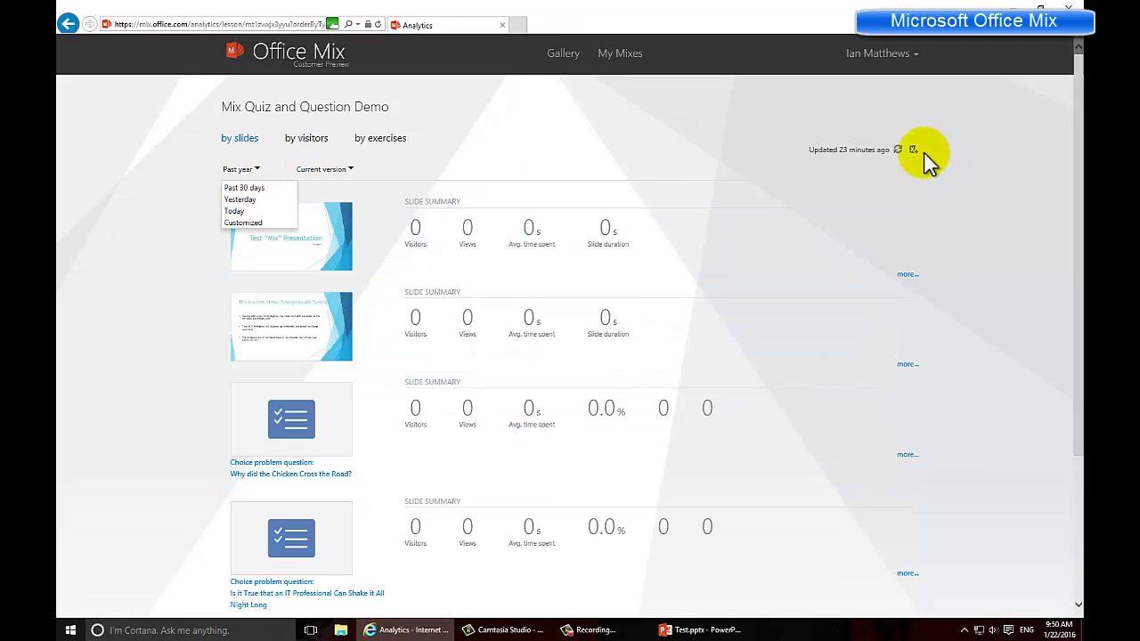
pyautogui.click(911, 149)
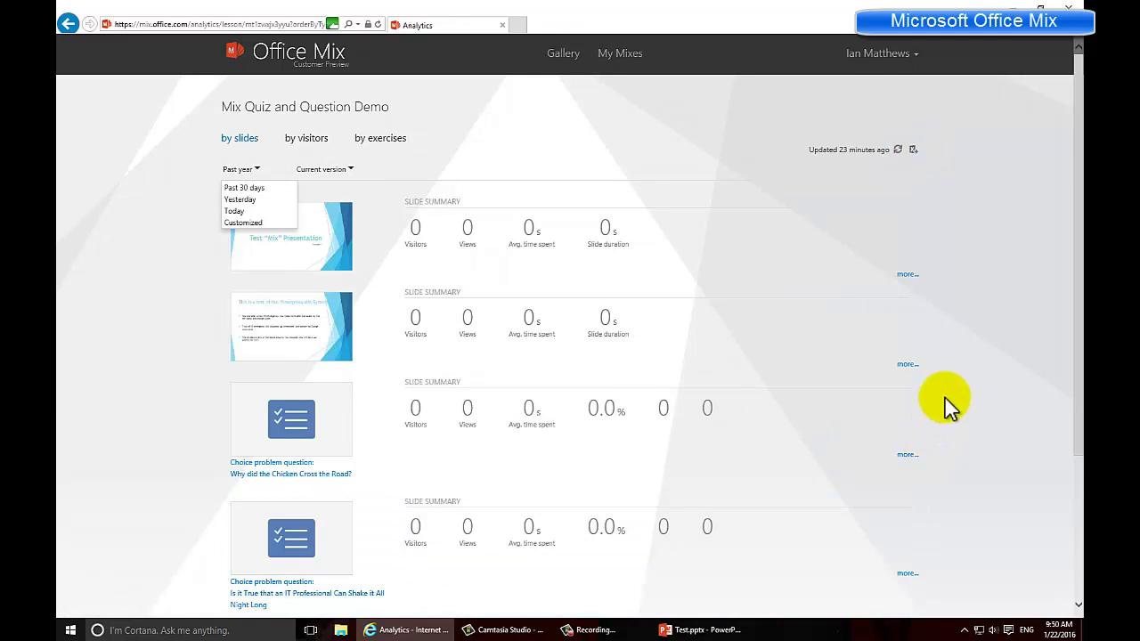
pyautogui.click(381, 139)
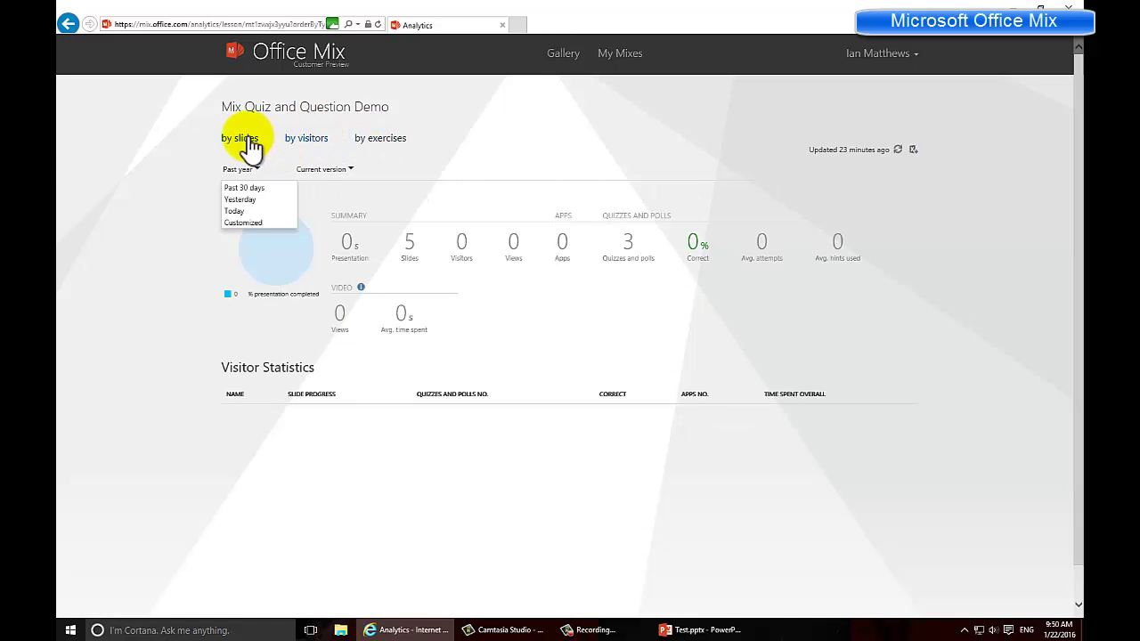
pyautogui.click(239, 139)
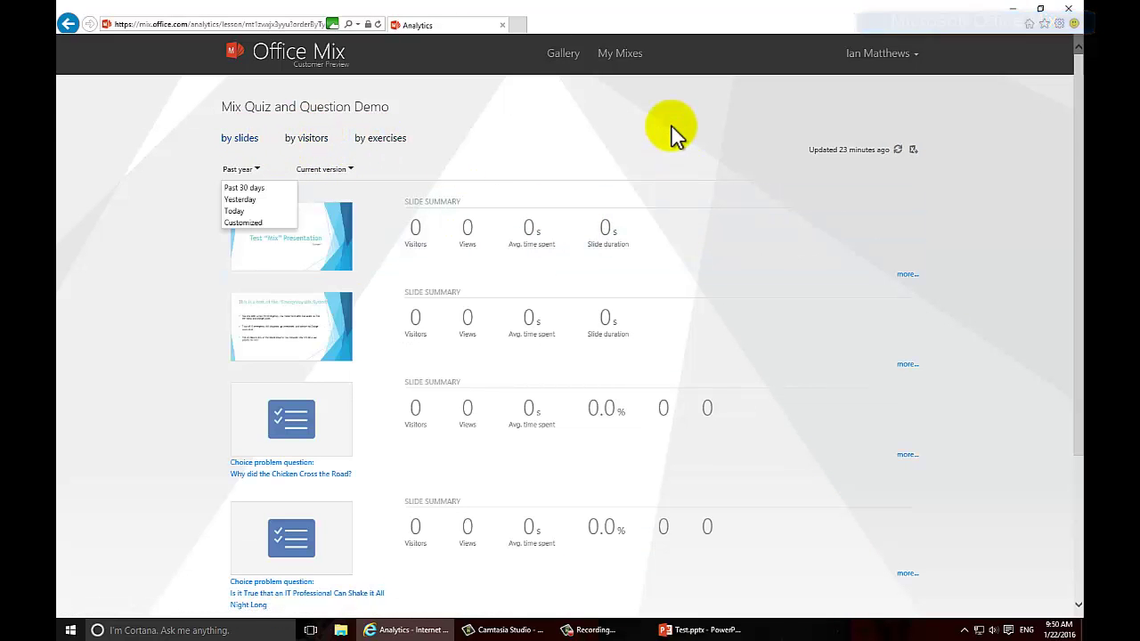